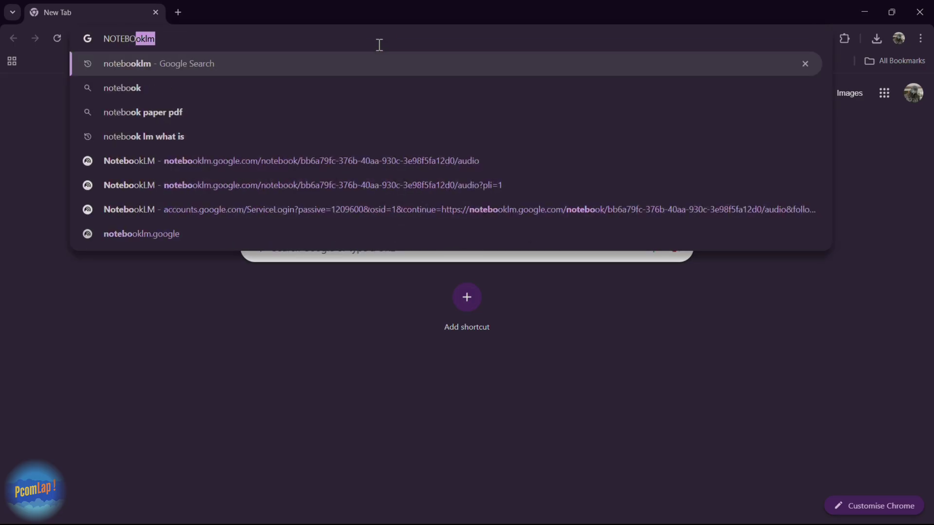
Step: Search Chrome for 'notebooklm' and open the official NotebookLM site
key("Backspace")
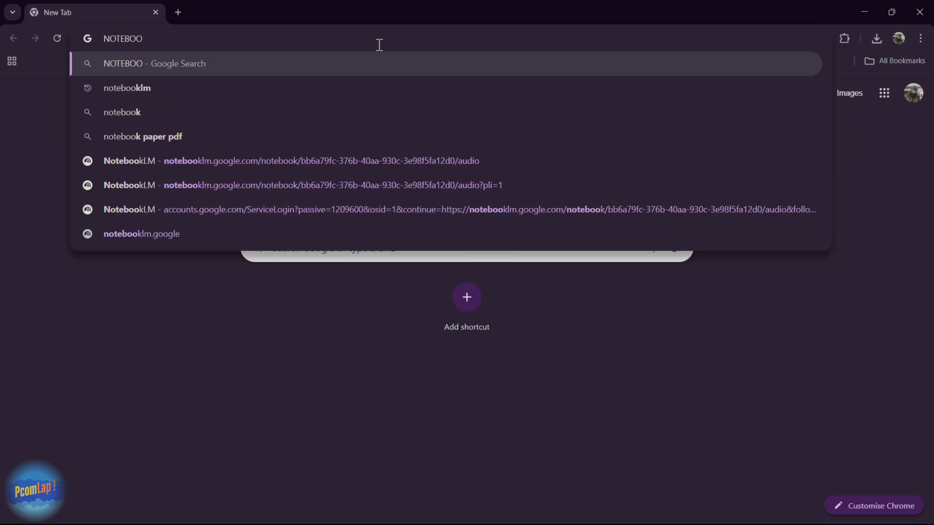
left_click(126, 88)
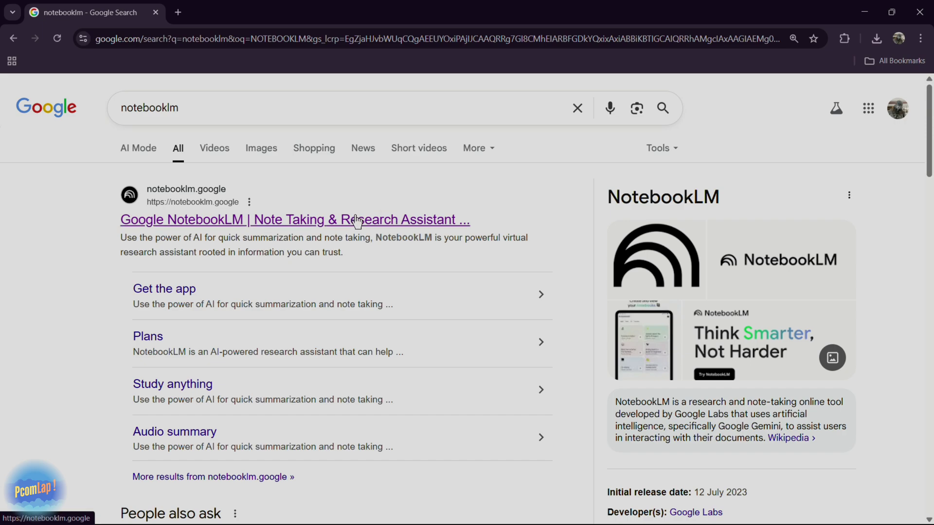
left_click(295, 220)
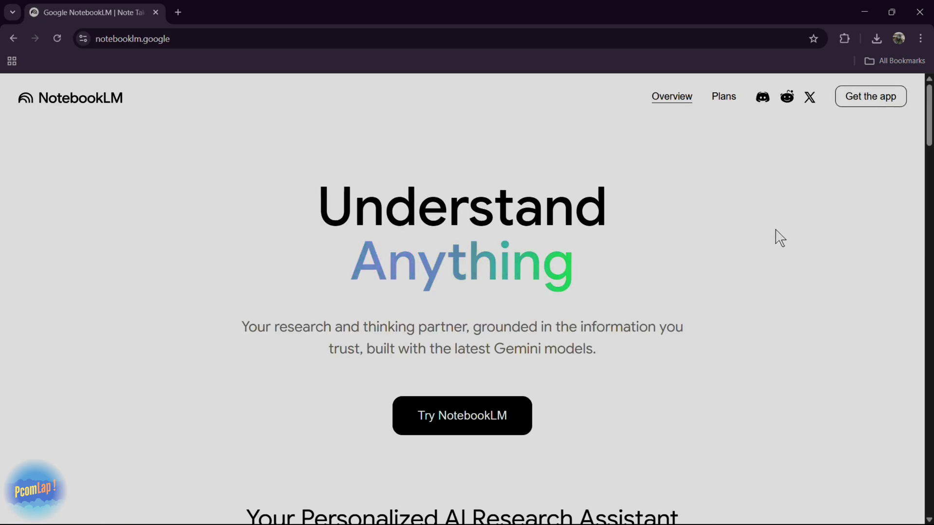
scroll("down", 3)
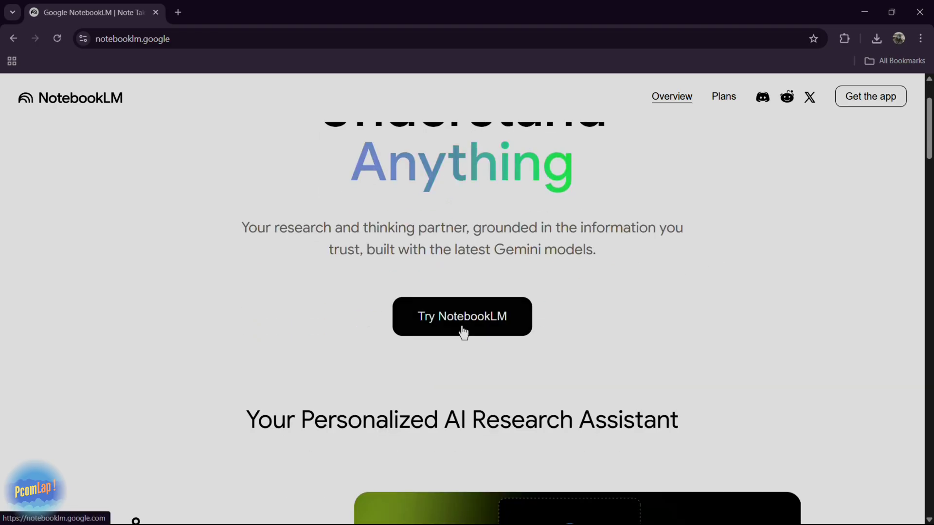
Step: Choose Try NotebookLM to reach the welcome dashboard with the data science notebook
left_click(461, 316)
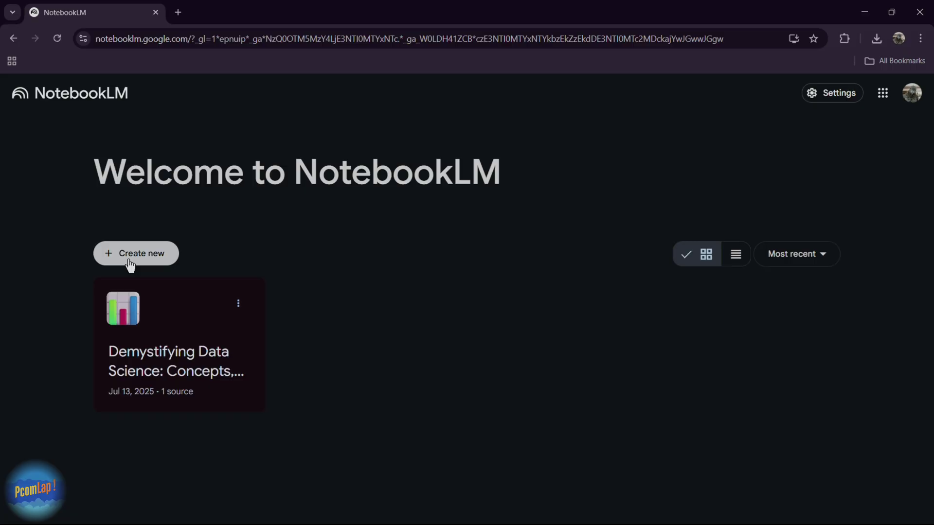
mouse_move(134, 257)
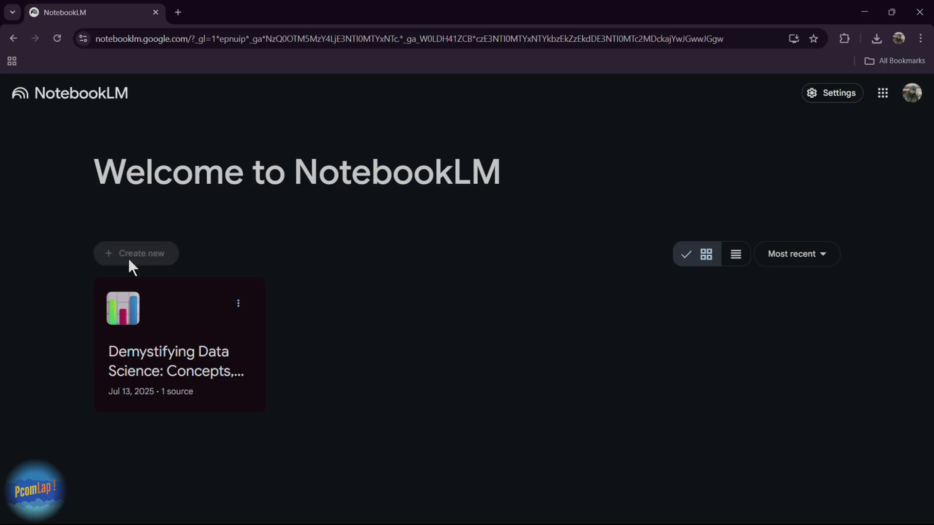
Step: Create a new untitled notebook, leaving the Add sources dialog open
left_click(136, 253)
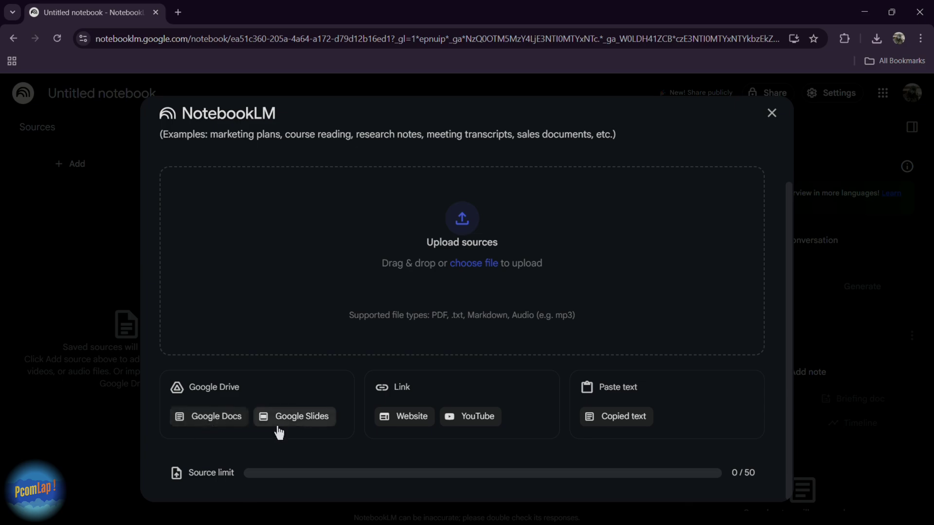
mouse_move(444, 401)
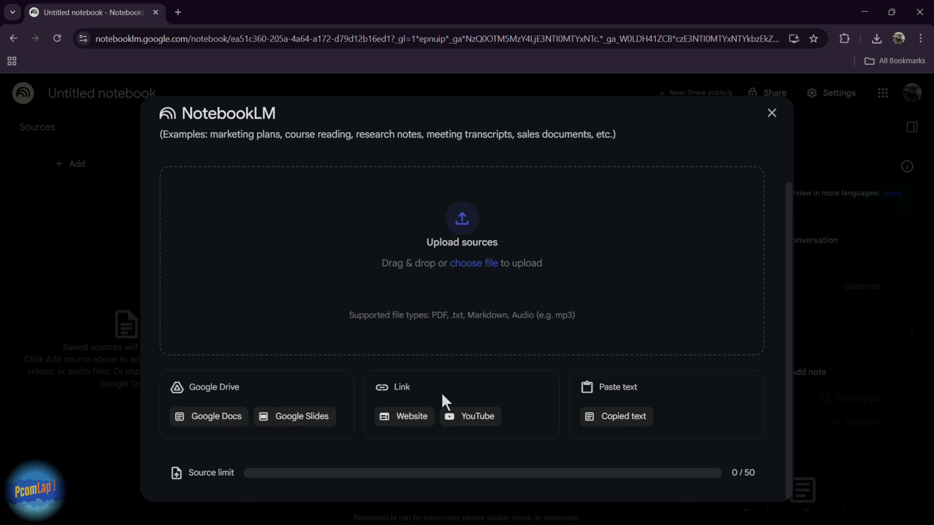
mouse_move(444, 403)
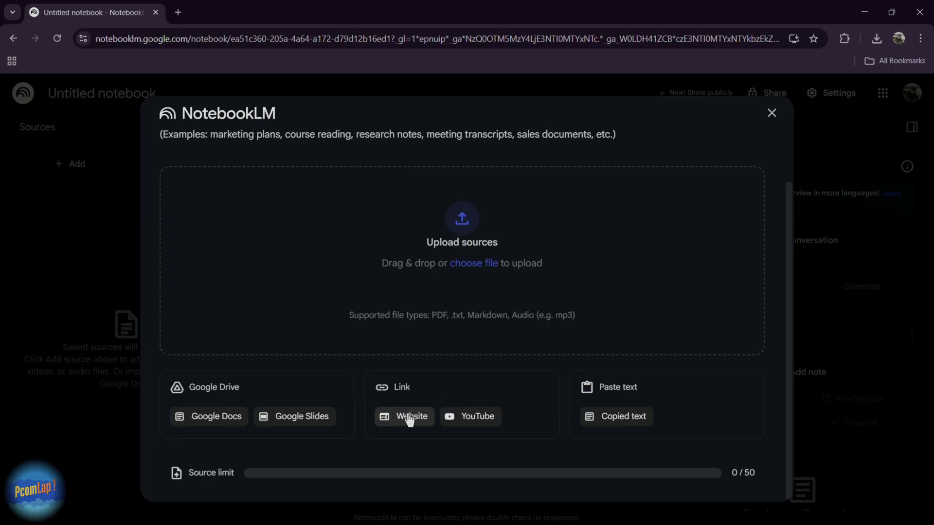
mouse_move(463, 426)
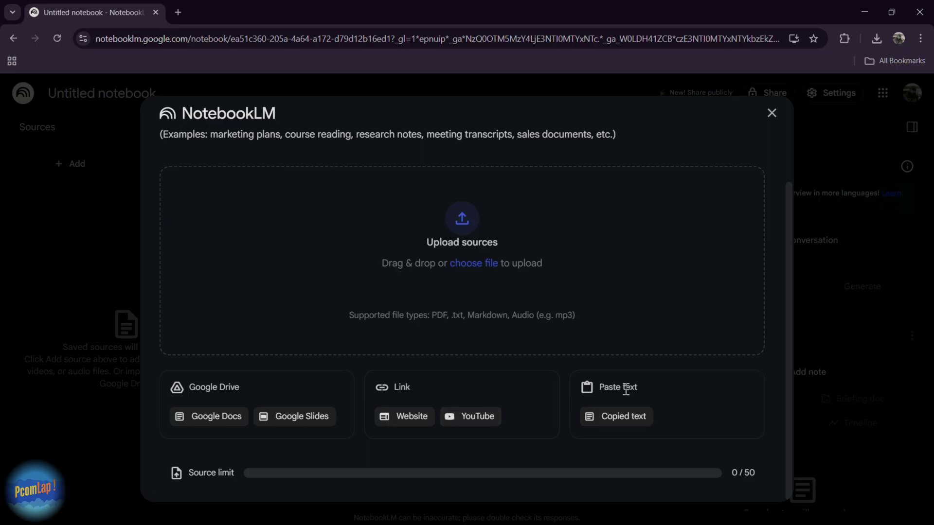
left_click(623, 416)
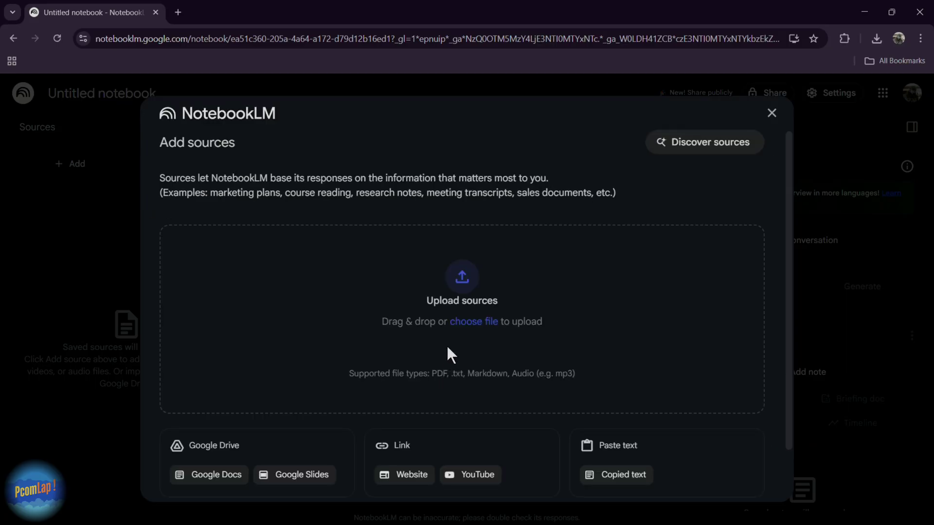
mouse_move(475, 332)
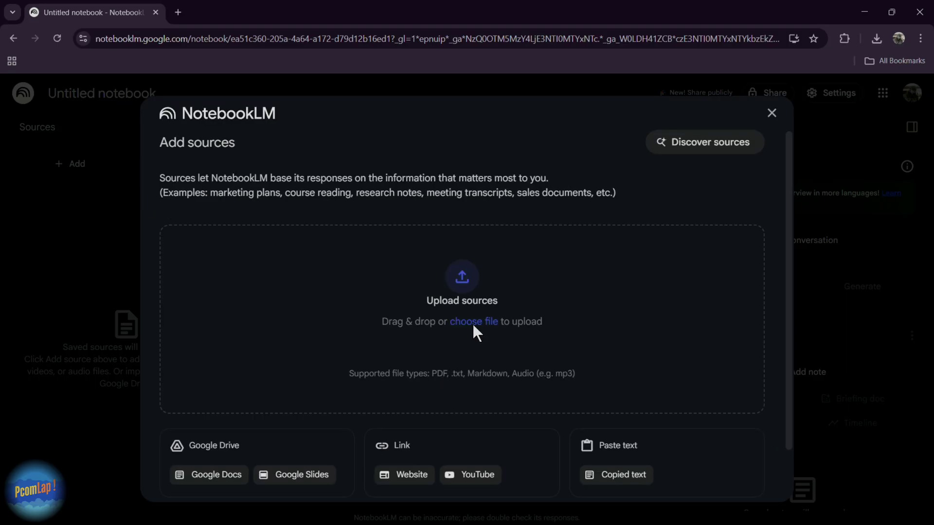
Step: Upload CYBER SECURITY BASICS.pdf from drive D as the notebook's source
left_click(473, 321)
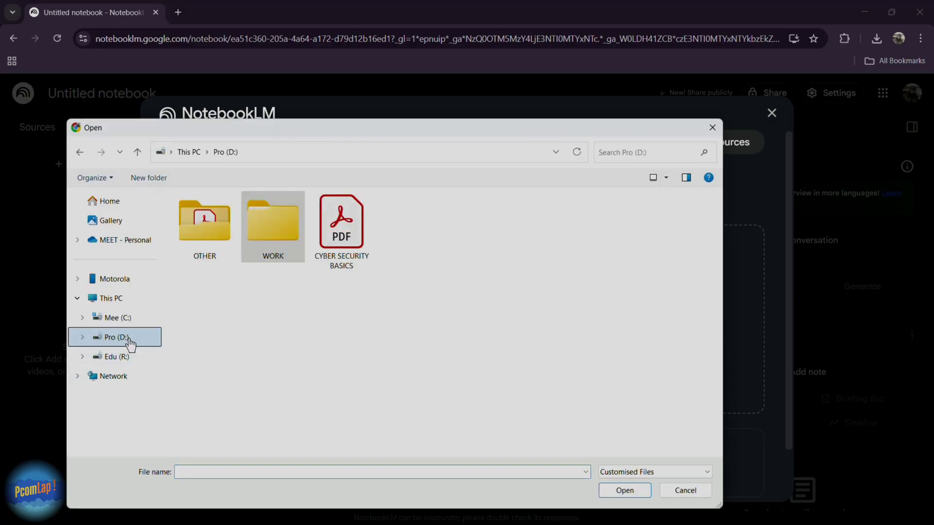
left_click(342, 223)
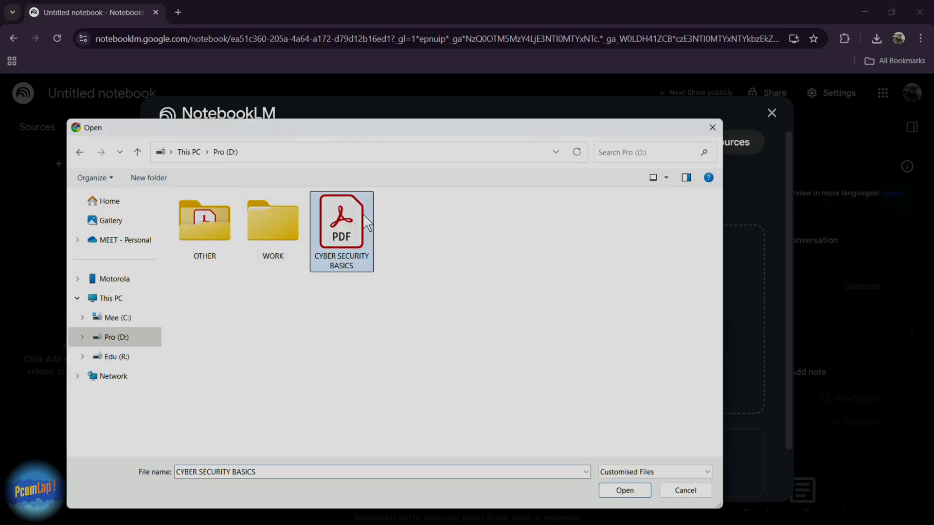
left_click(624, 491)
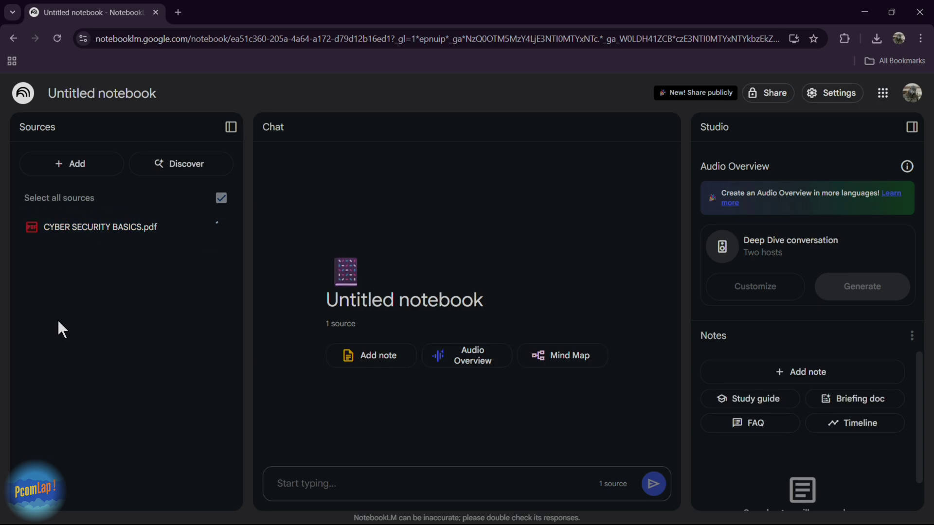
Step: Save the cybersecurity source summary as a note and get a chat elaboration
left_click(221, 227)
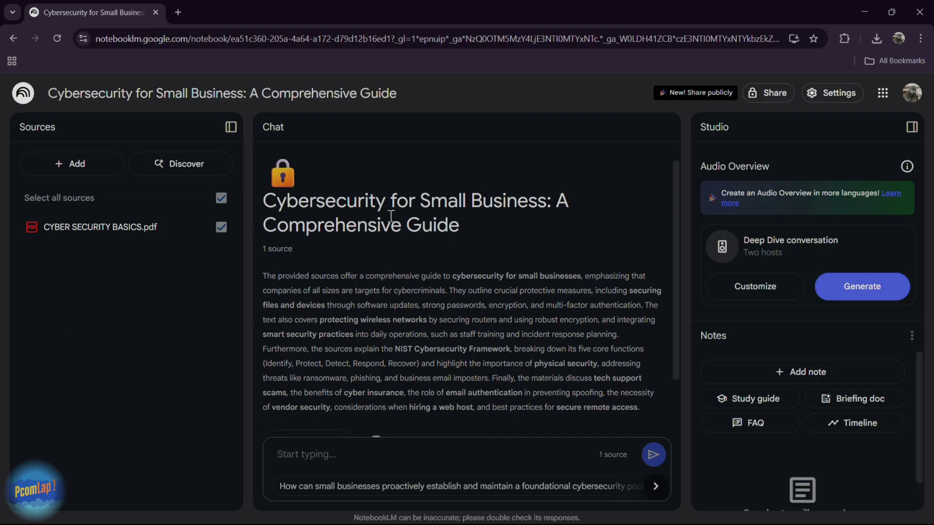
mouse_move(529, 222)
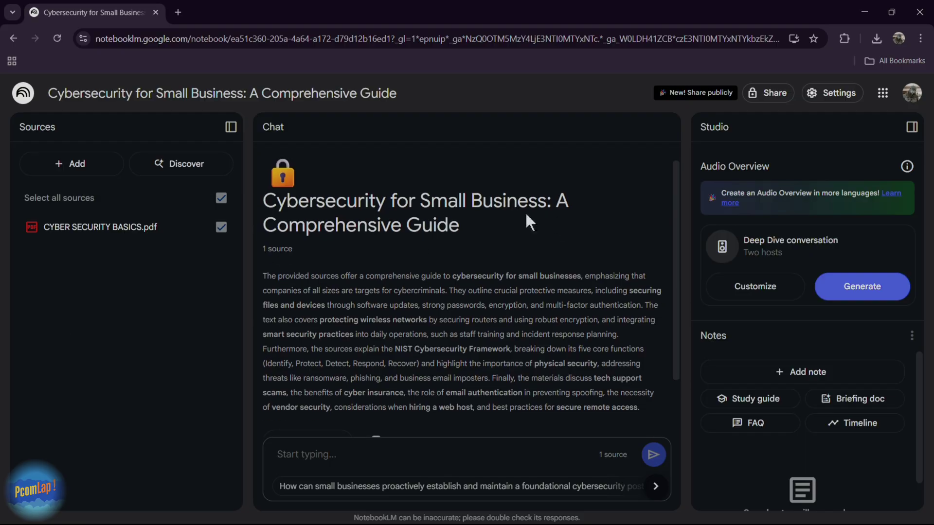
scroll("down", 3)
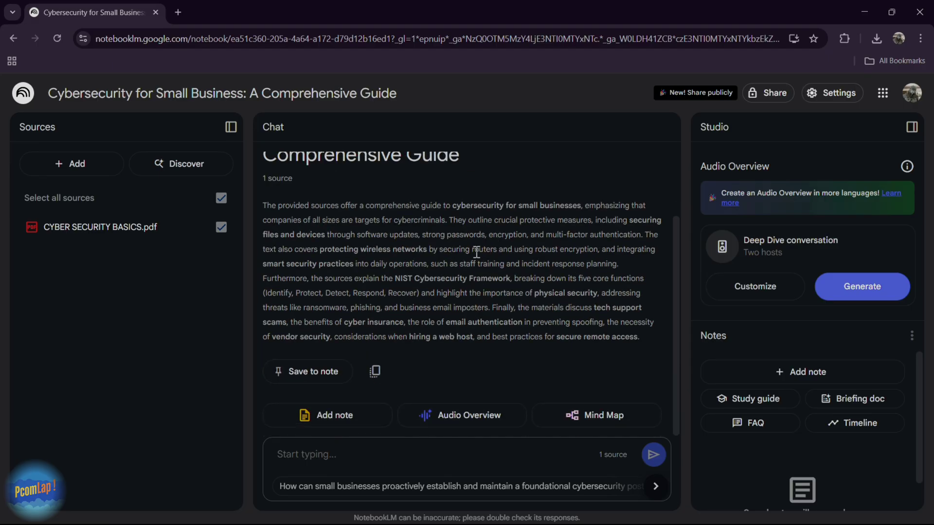
left_click(308, 371)
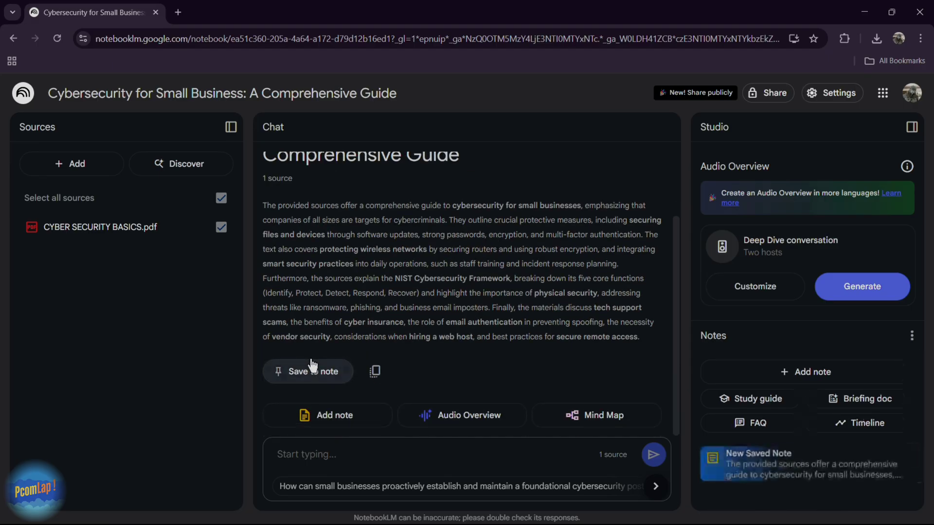
left_click(308, 371)
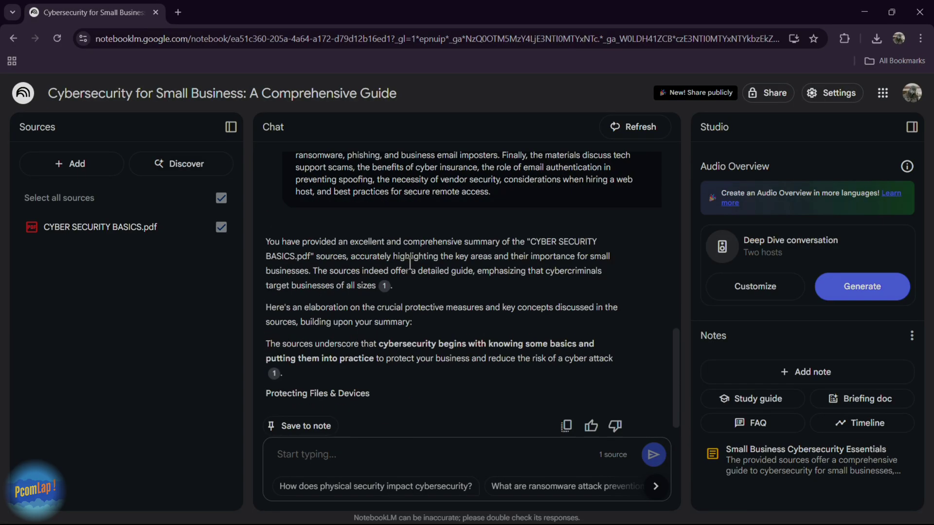
Step: Scroll down through the notebook content while the audio overview generates
scroll("down", 3)
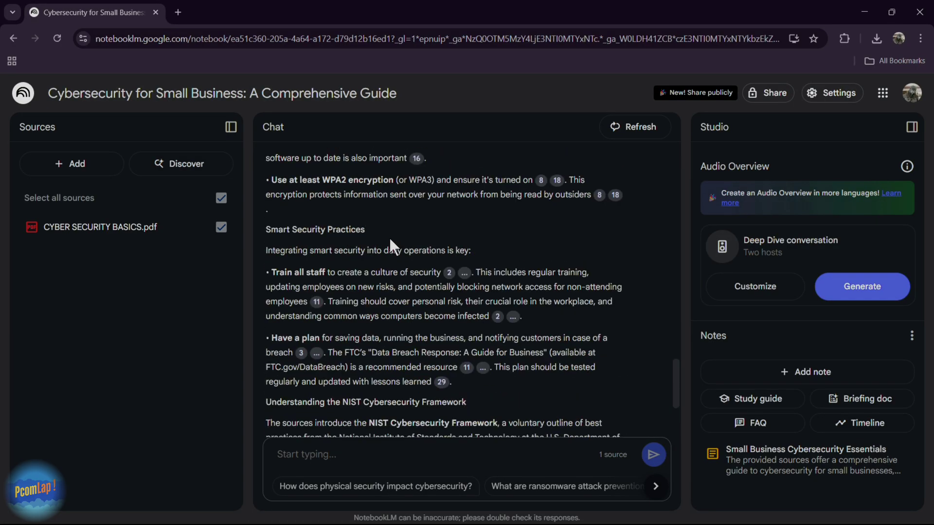
scroll("down", 3)
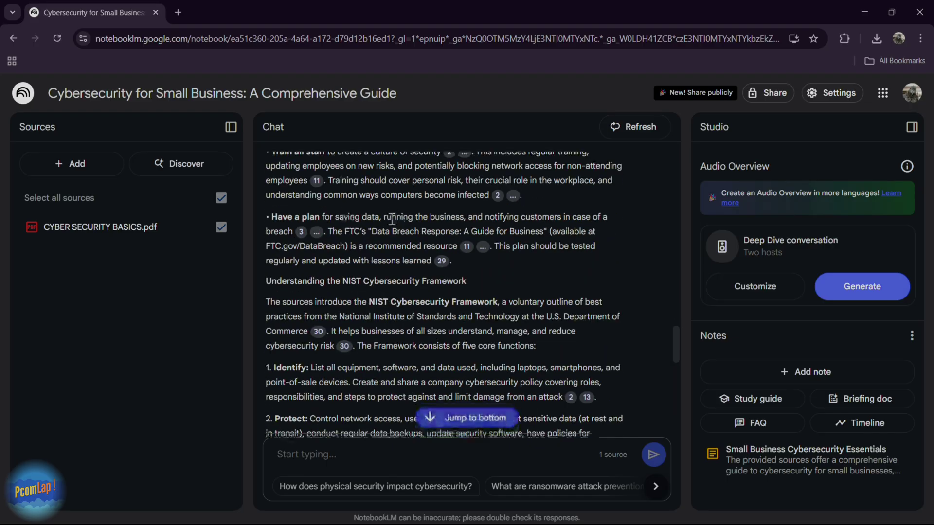
scroll("down", 3)
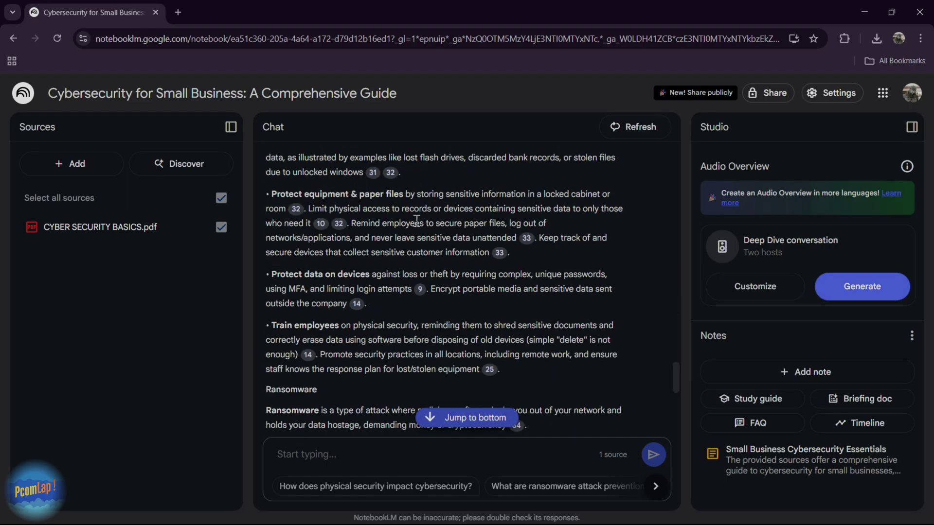
scroll("down", 3)
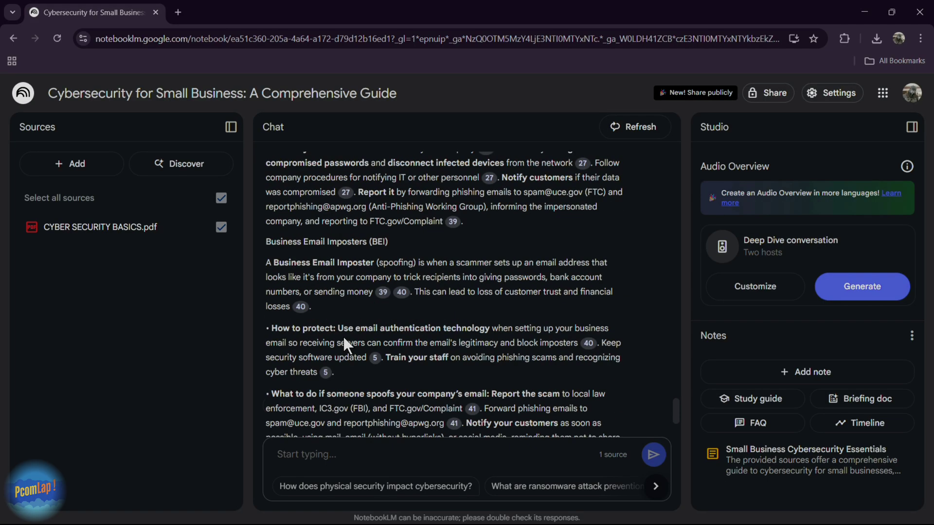
scroll("down", 3)
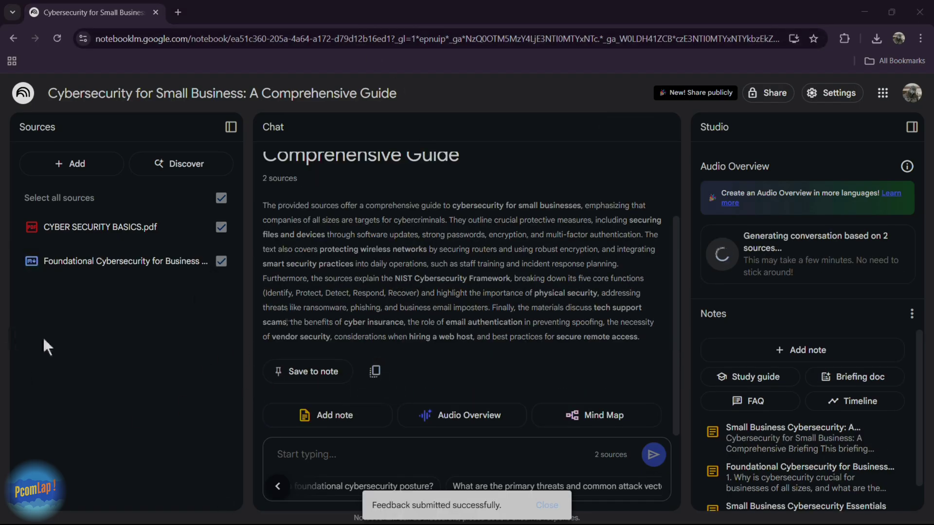
mouse_move(222, 334)
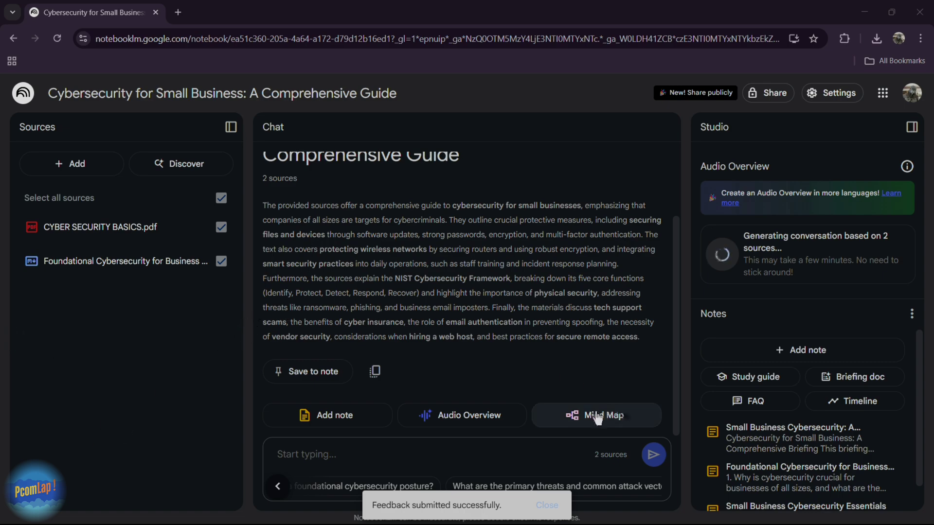
Step: Generate a mind map and expand its root and Business Email Imposters branch
left_click(596, 415)
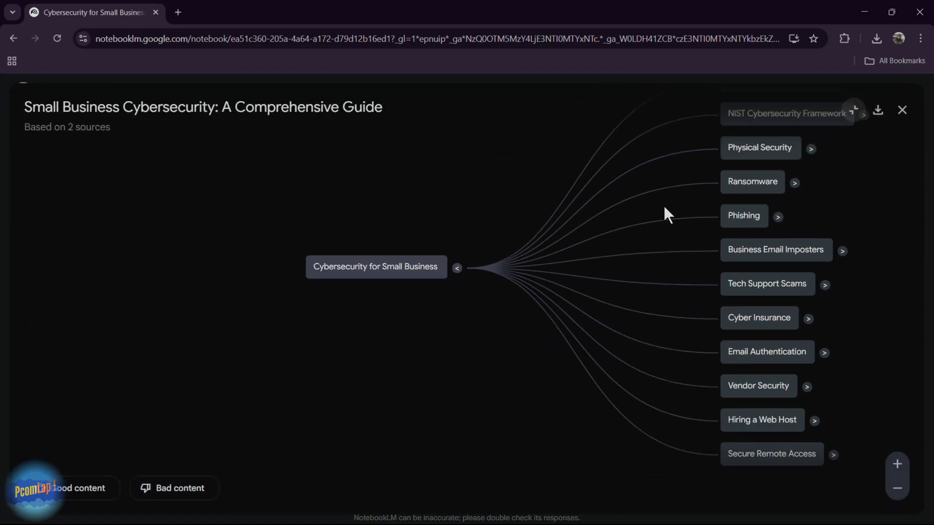
mouse_move(462, 262)
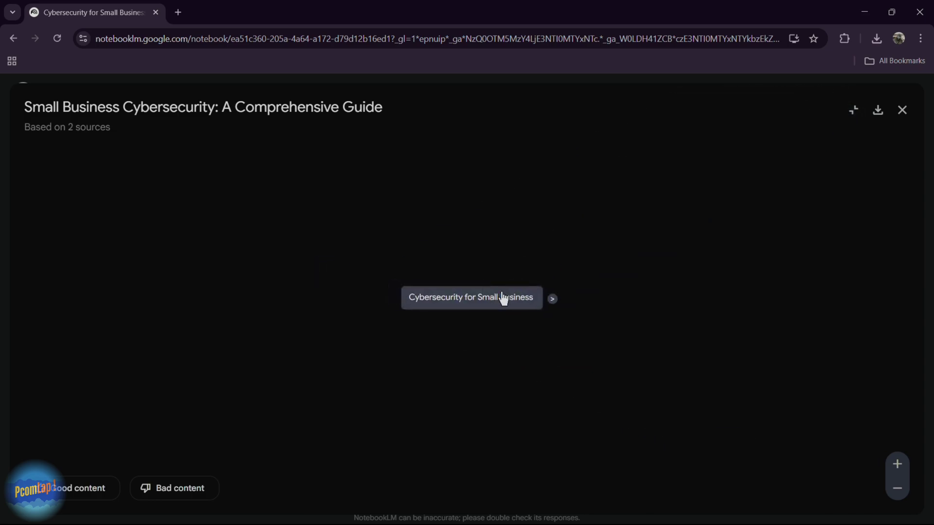
mouse_move(552, 306)
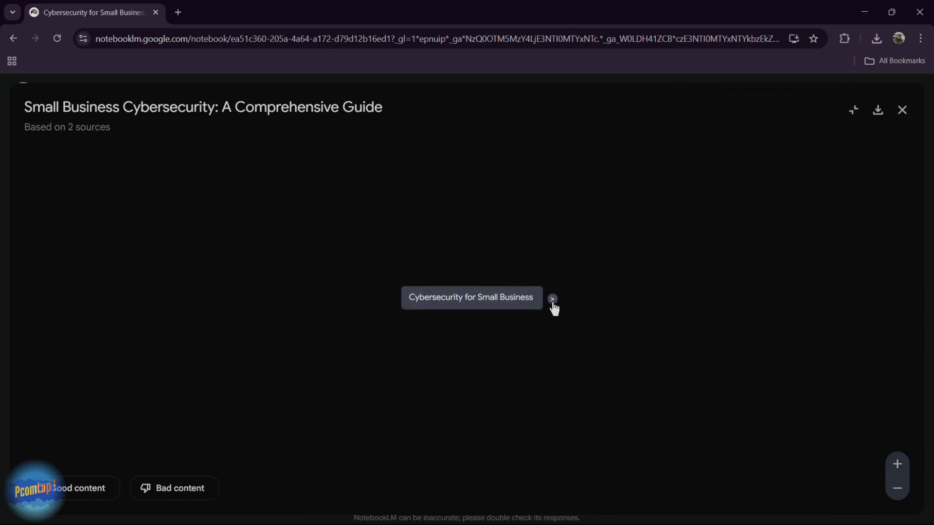
left_click(552, 297)
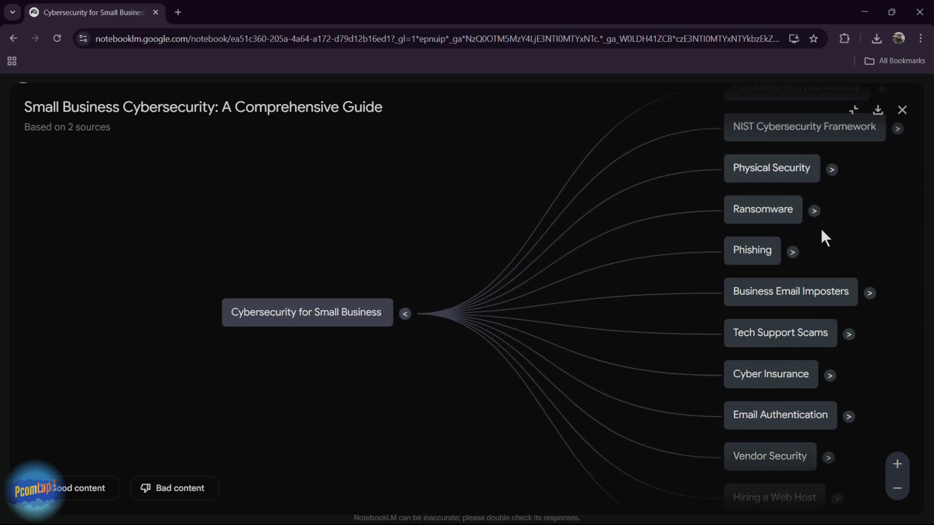
left_click(870, 293)
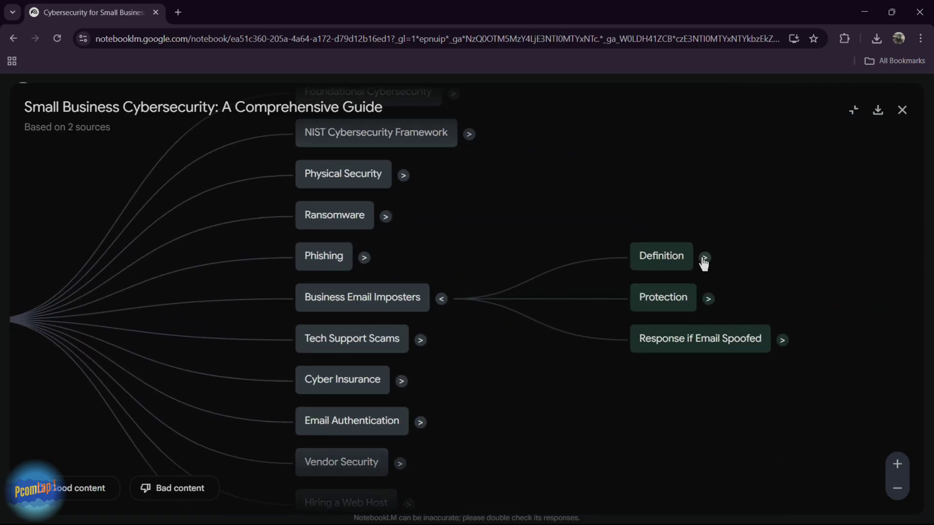
mouse_move(709, 267)
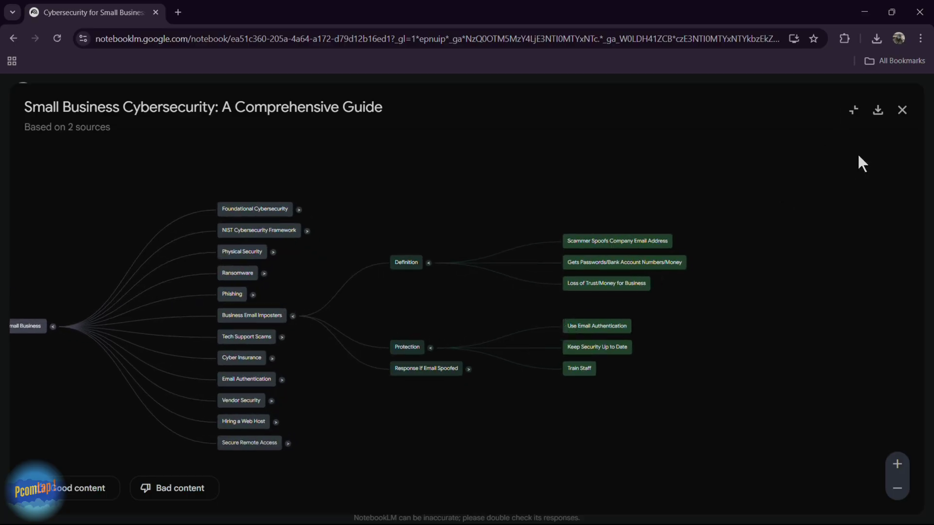
mouse_move(437, 352)
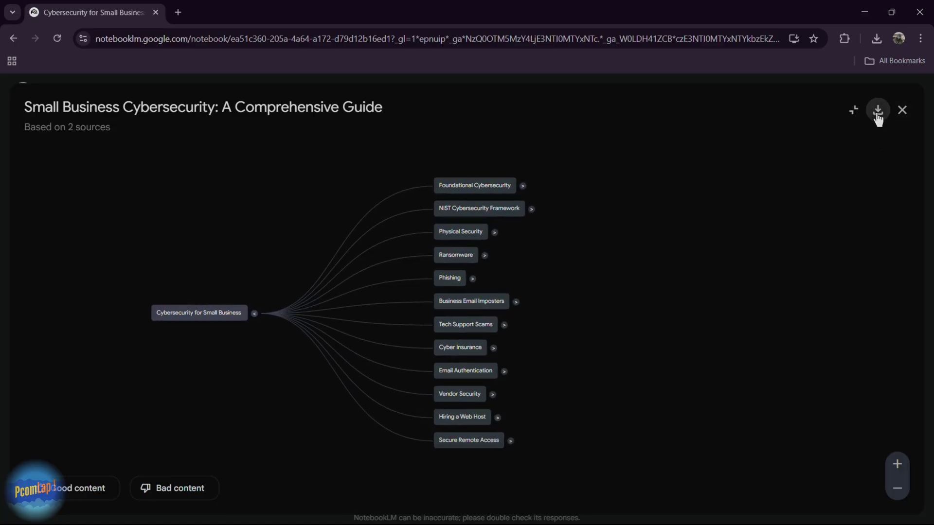
Step: Download the mind map as PNG 'NotebookLM Mind Map' to Pro (D:)
left_click(877, 111)
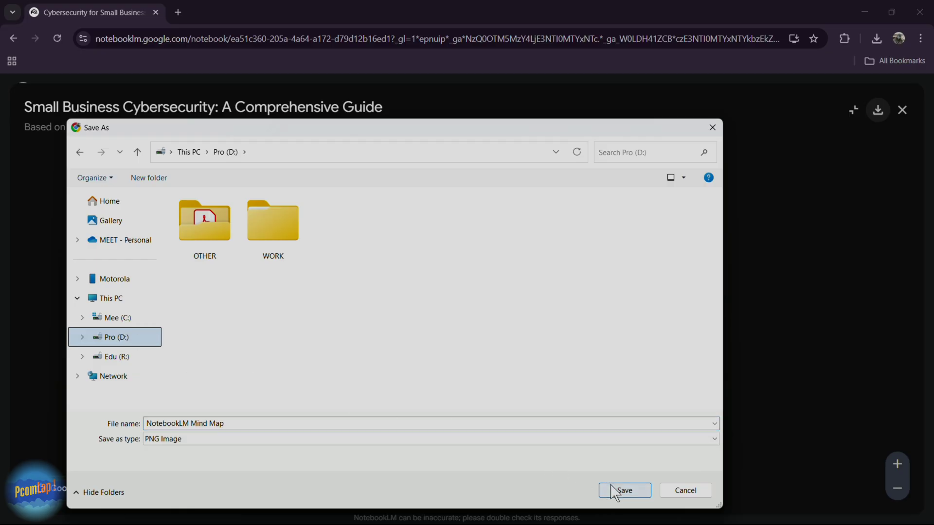
left_click(624, 490)
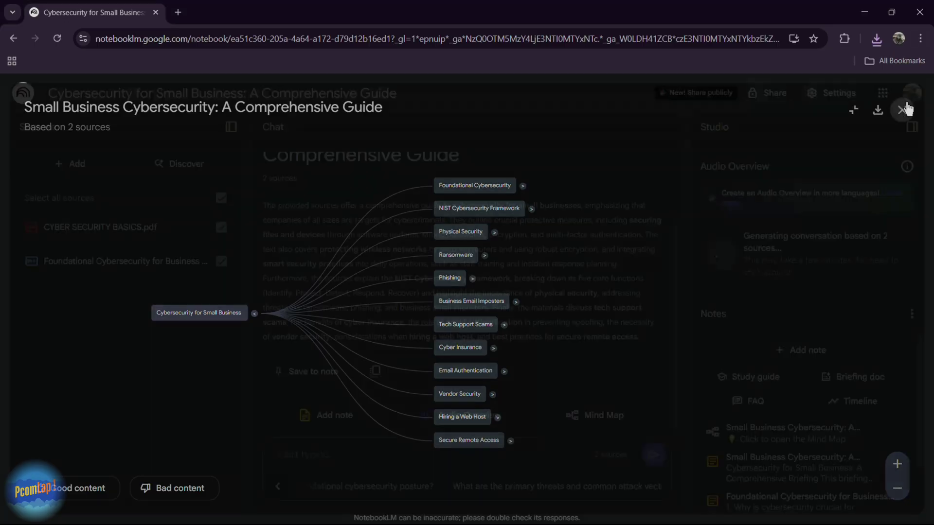
Step: Close the mind map, create a timeline note, and read the briefing note
left_click(904, 108)
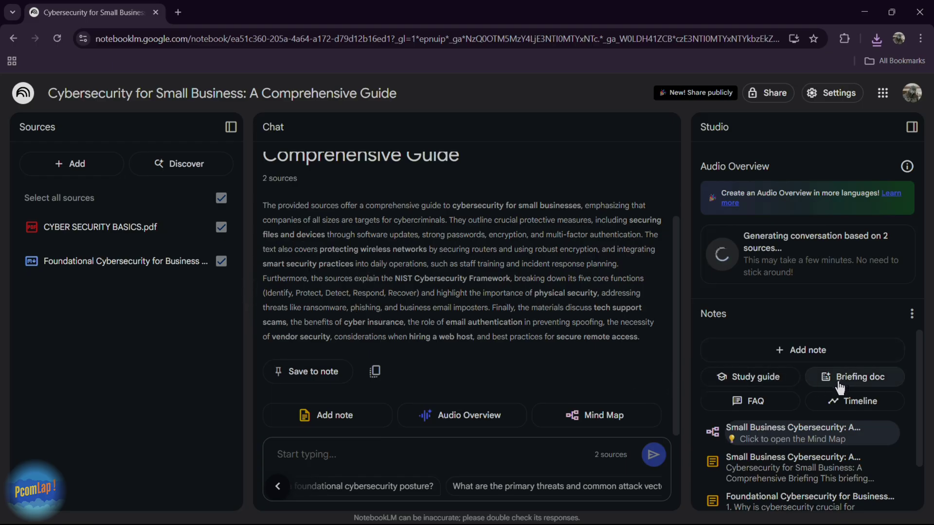
left_click(855, 377)
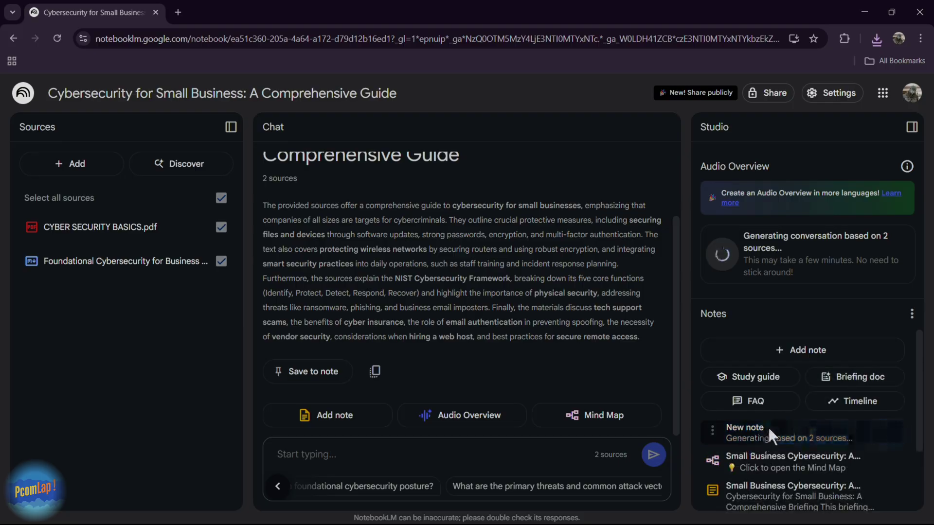
mouse_move(854, 401)
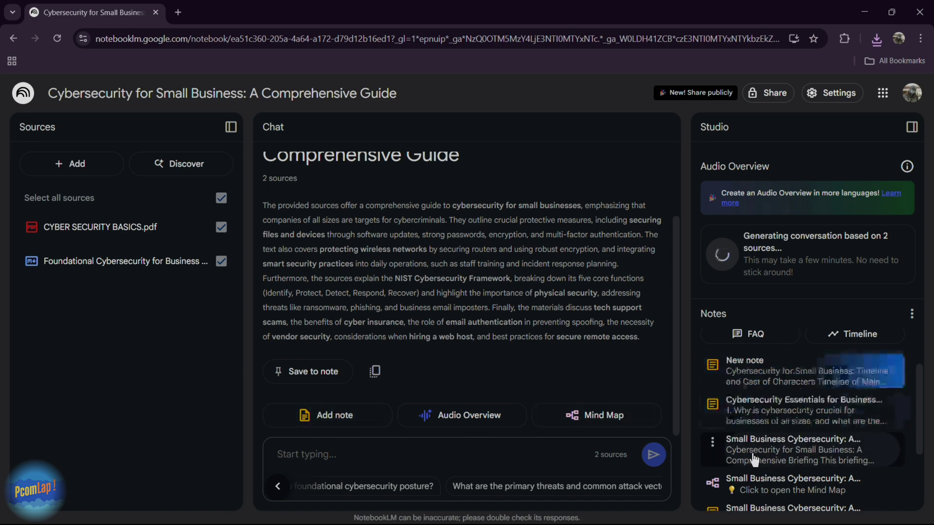
left_click(792, 449)
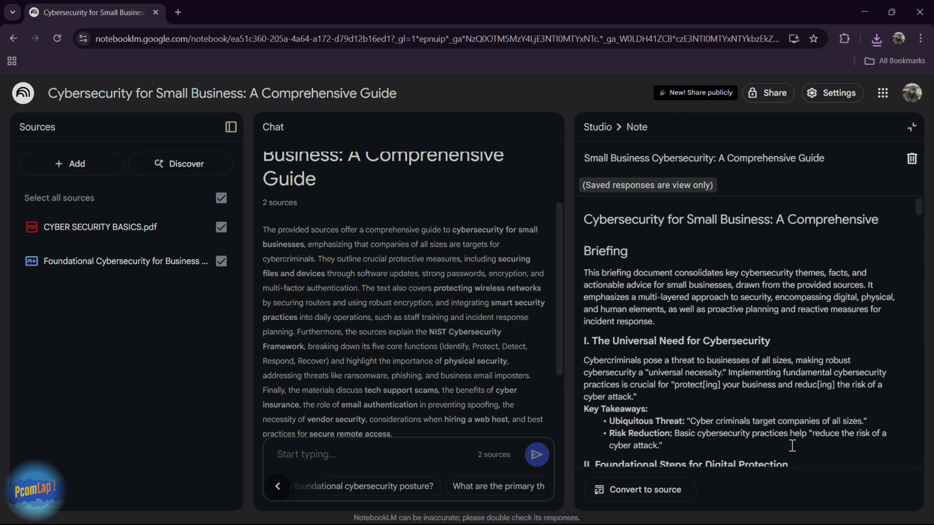
scroll("down", 3)
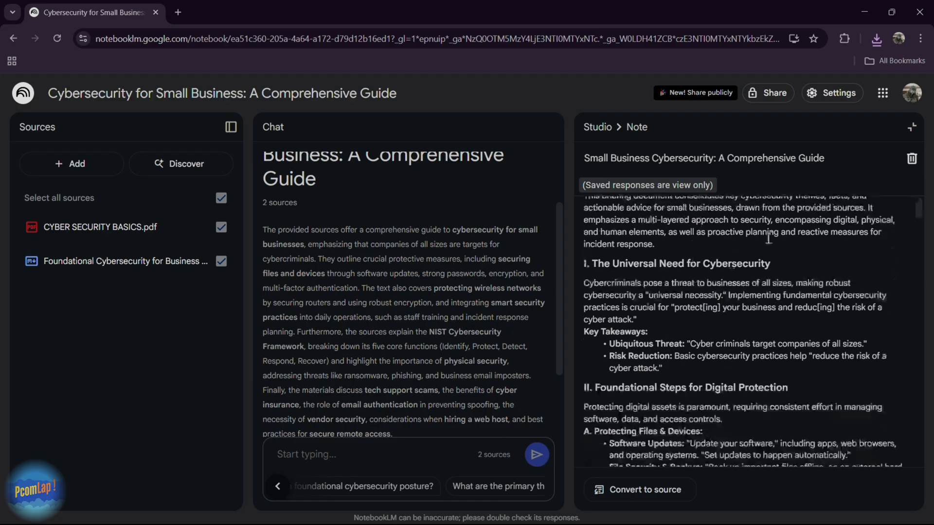
scroll("down", 3)
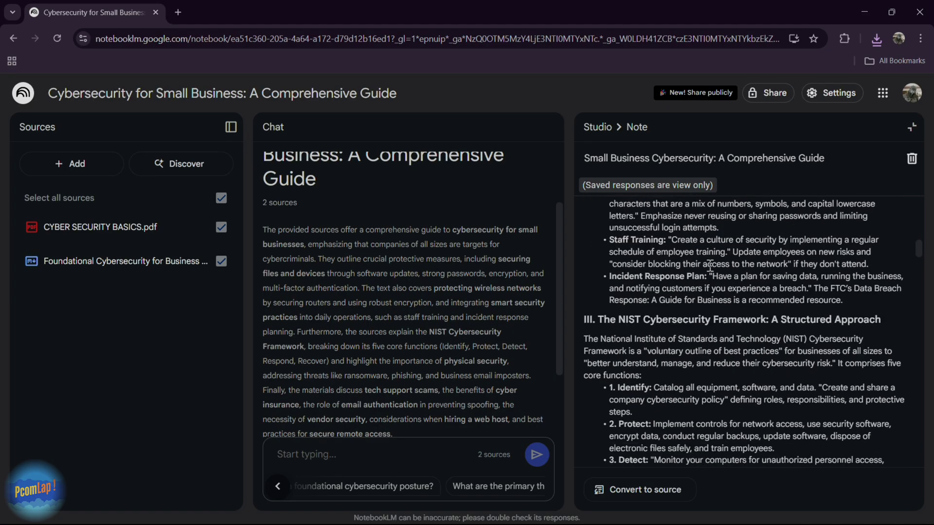
scroll("down", 3)
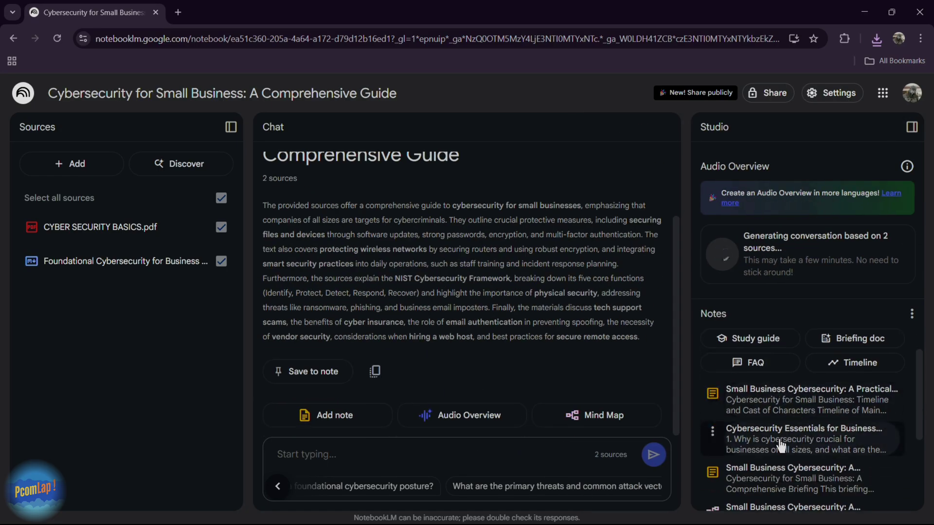
Step: Read the Cybersecurity Essentials FAQ and the practical guide timeline note
left_click(804, 439)
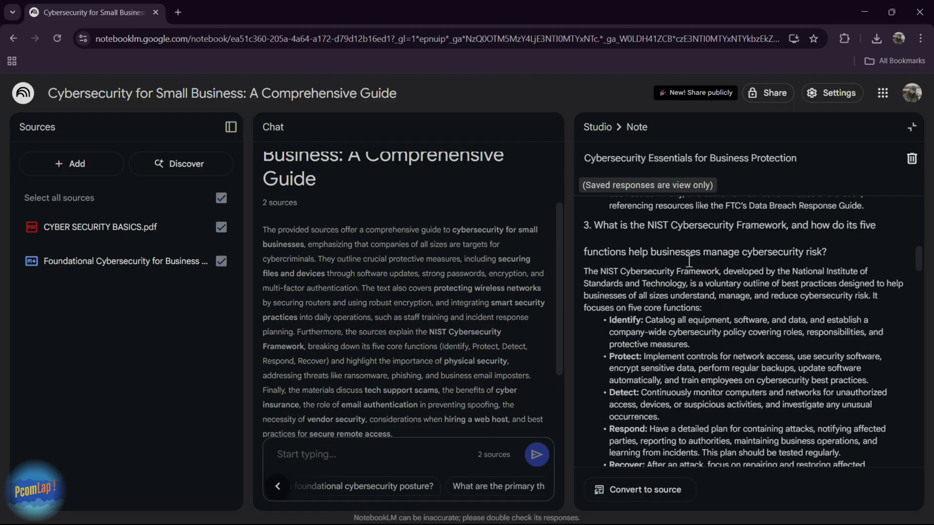
scroll("down", 3)
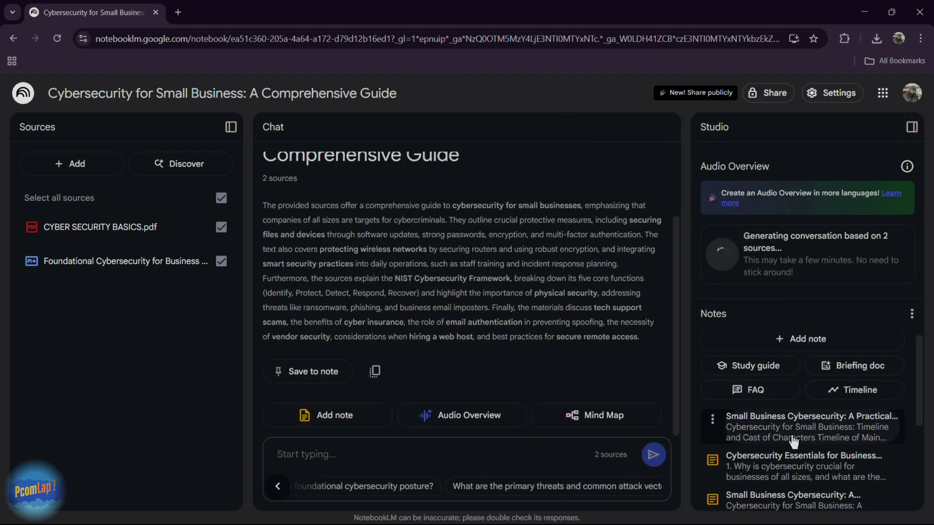
left_click(810, 427)
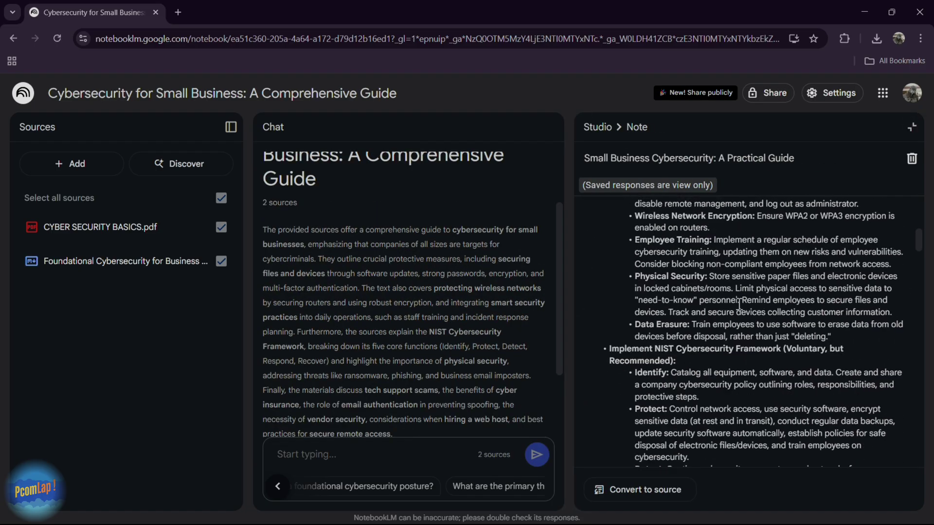
scroll("down", 3)
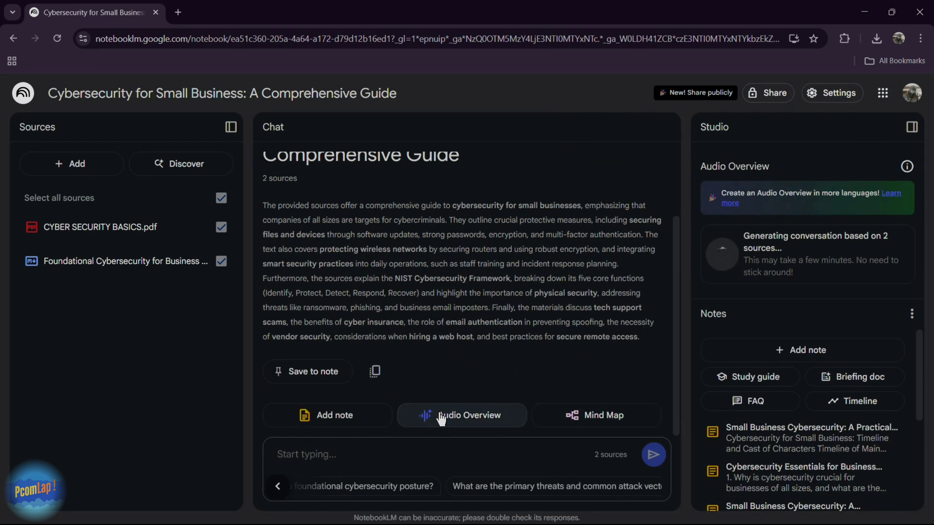
mouse_move(451, 422)
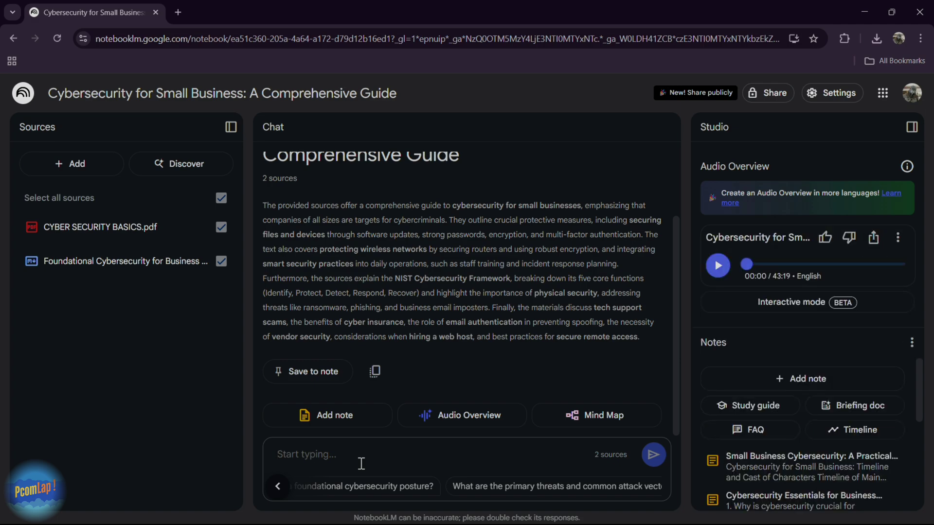
Step: Ask the chat 'What about the future of Cyber Security' and read the cited answer
type("W")
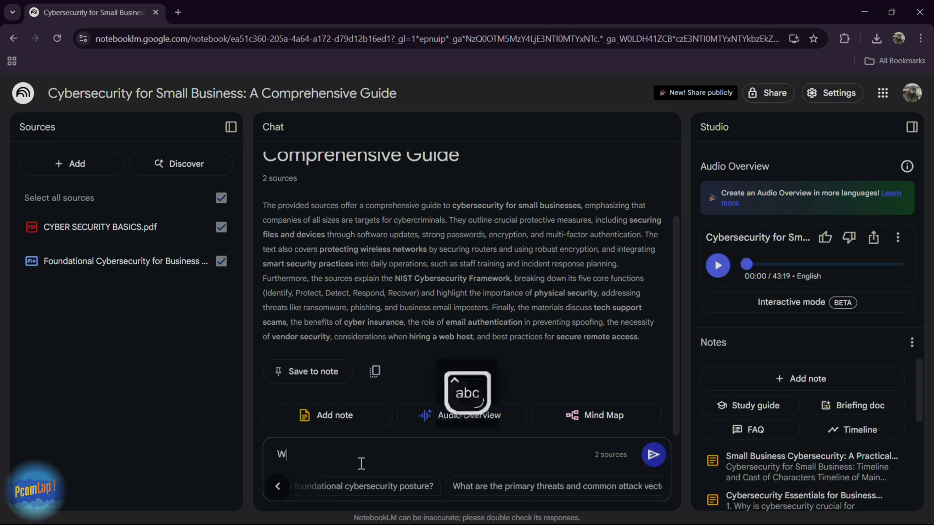
type("hat about the")
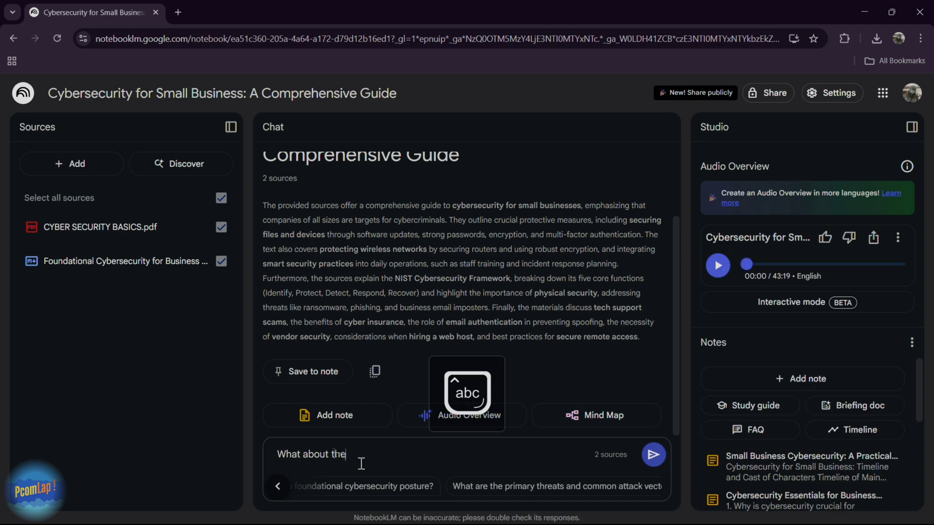
type("fusture")
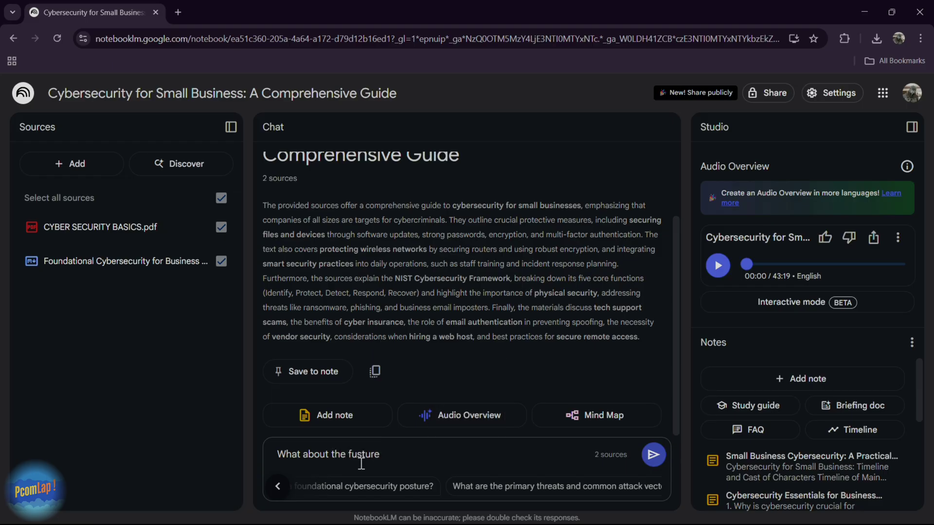
key("Backspace")
type(" of")
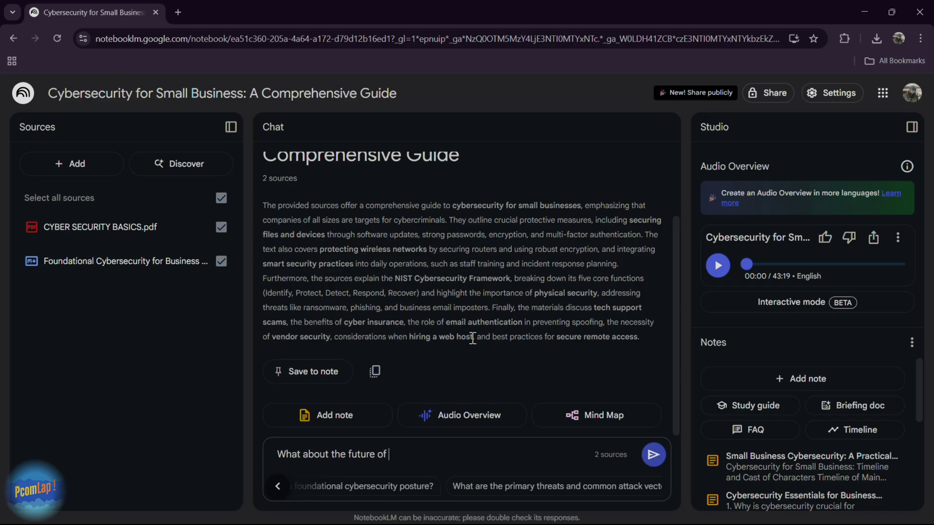
type("Cyber Securit")
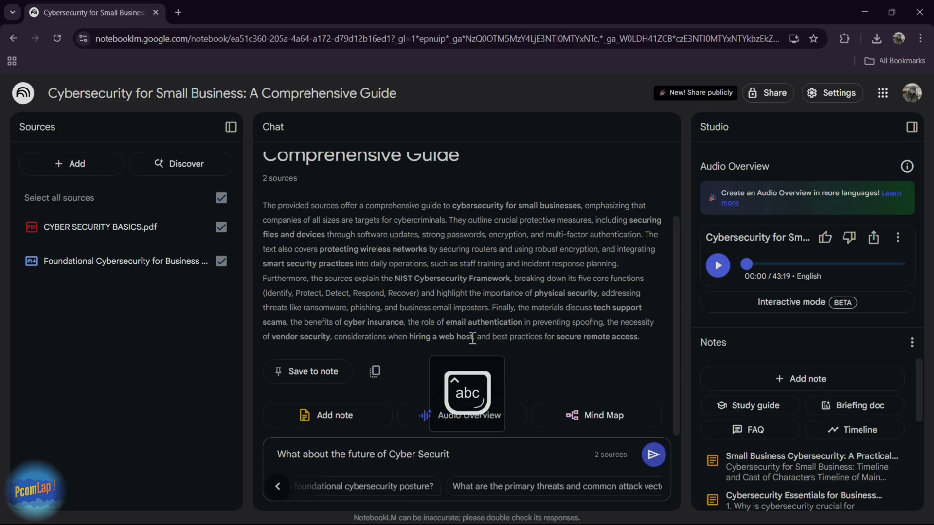
type("y")
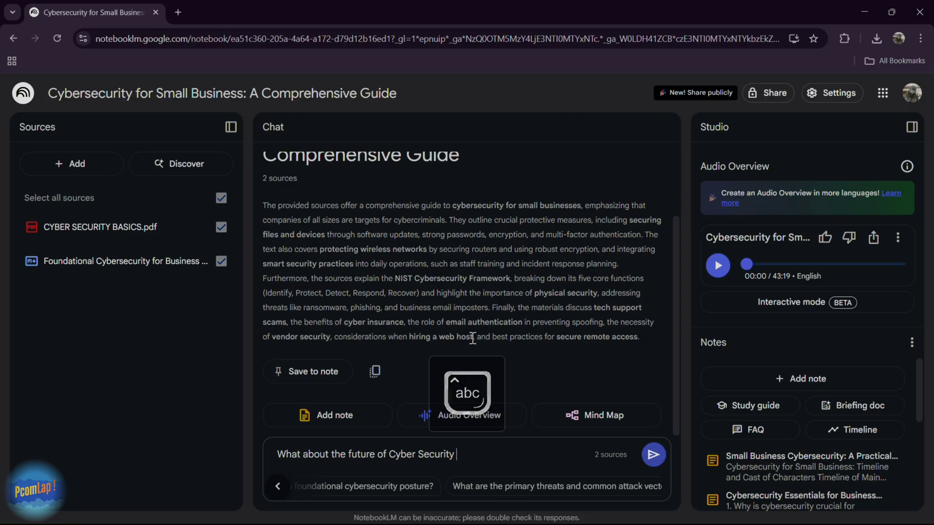
left_click(653, 455)
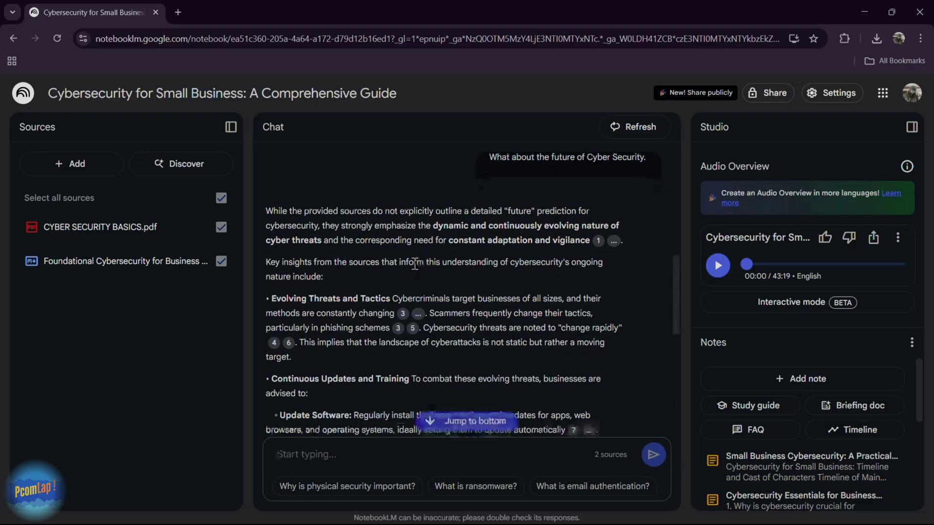
scroll("down", 3)
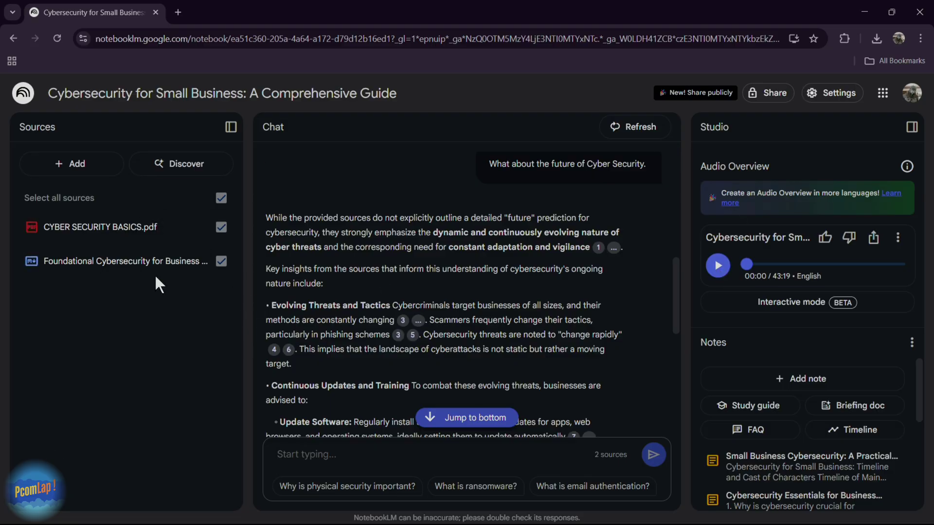
mouse_move(788, 360)
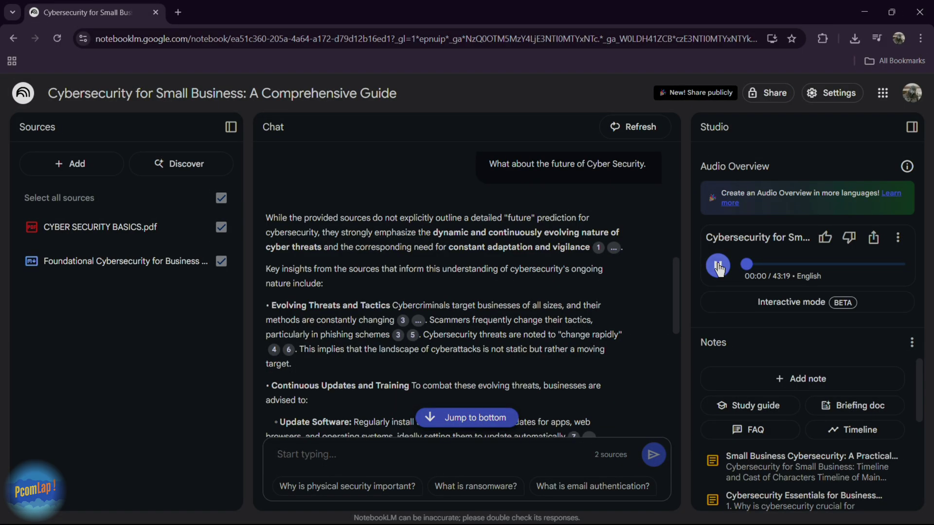
Step: Play the audio overview, skip ahead to about 07:13, pause, and open its public share options
left_click(719, 266)
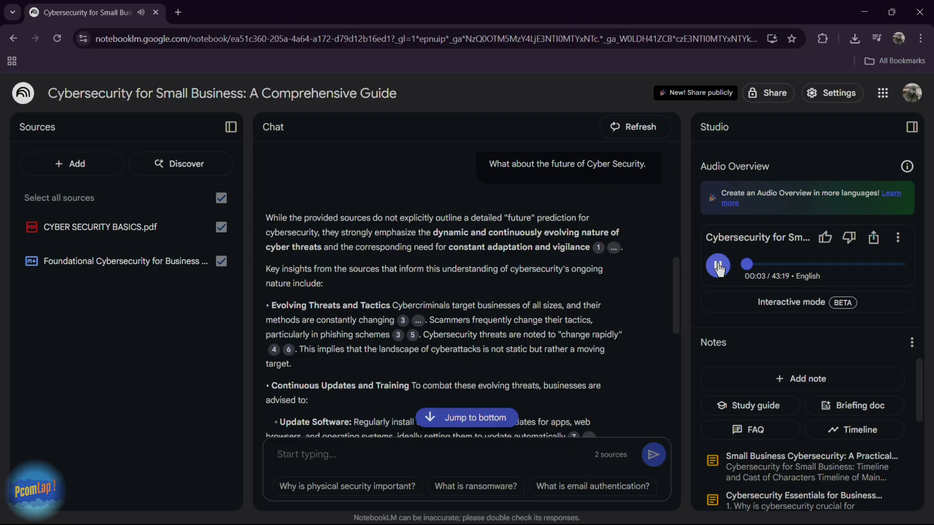
left_click(718, 266)
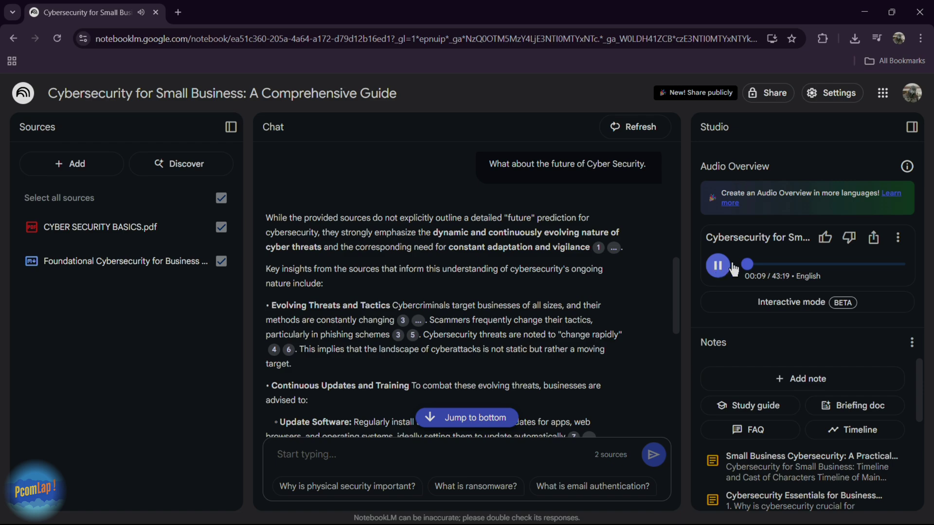
left_click_drag(748, 265, 773, 265)
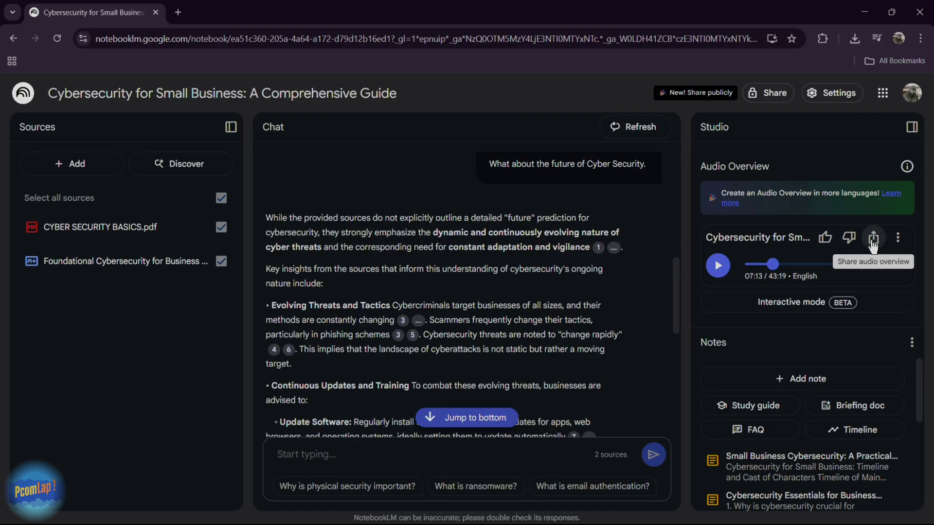
left_click(872, 238)
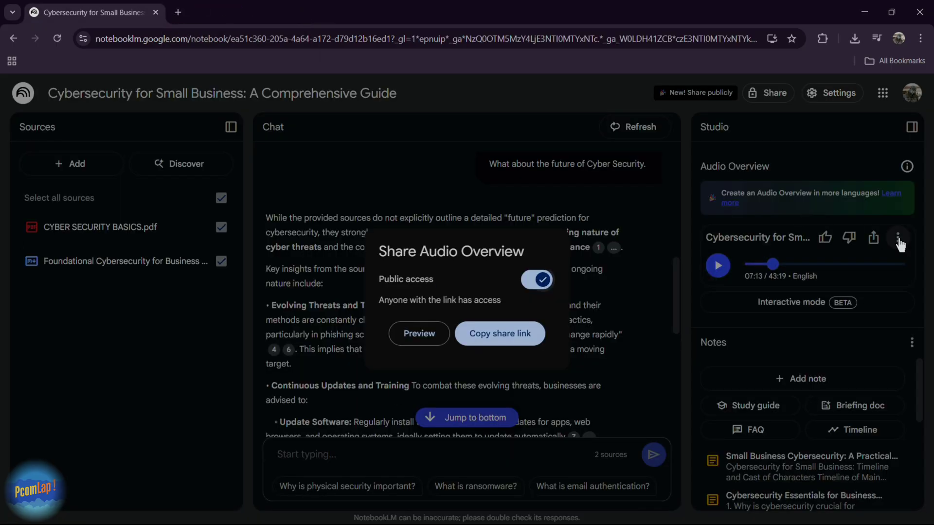
Step: Download the audio overview as a 119 MB WAV file to drive D and show it in its folder
left_click(899, 238)
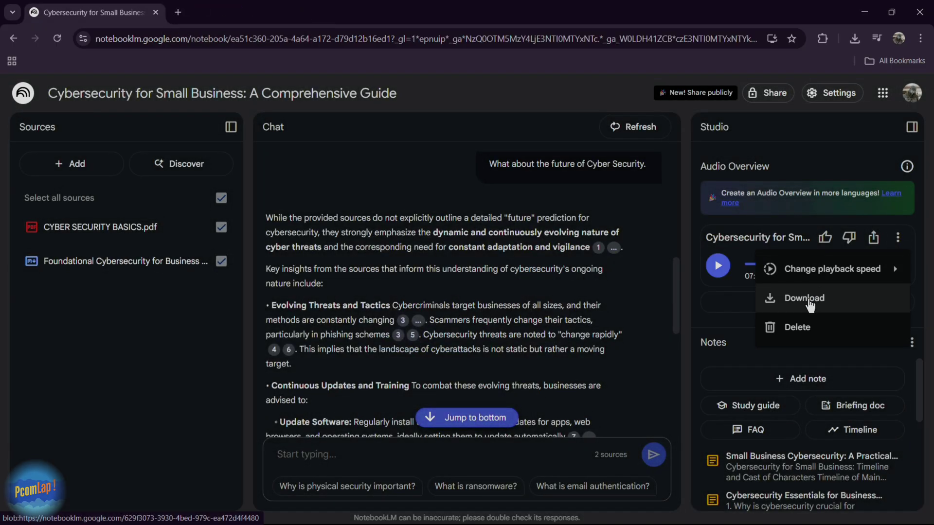
left_click(804, 298)
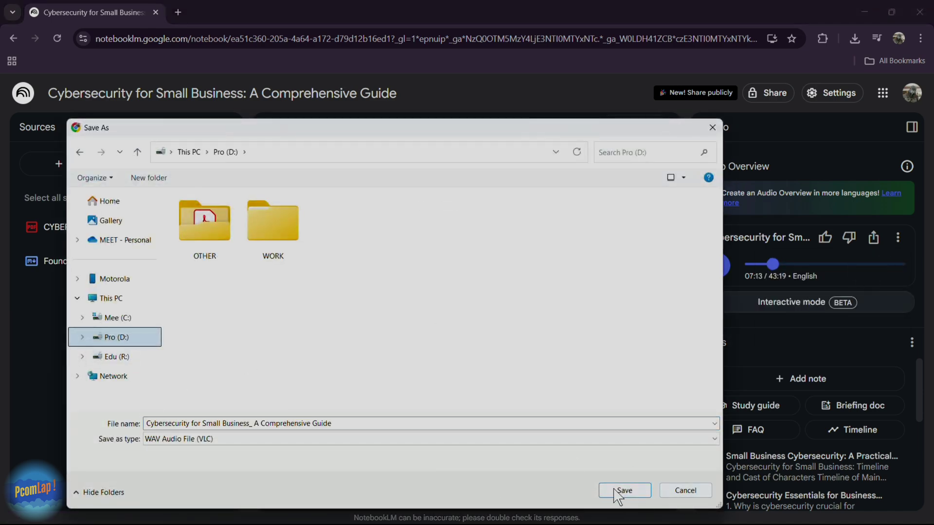
left_click(624, 490)
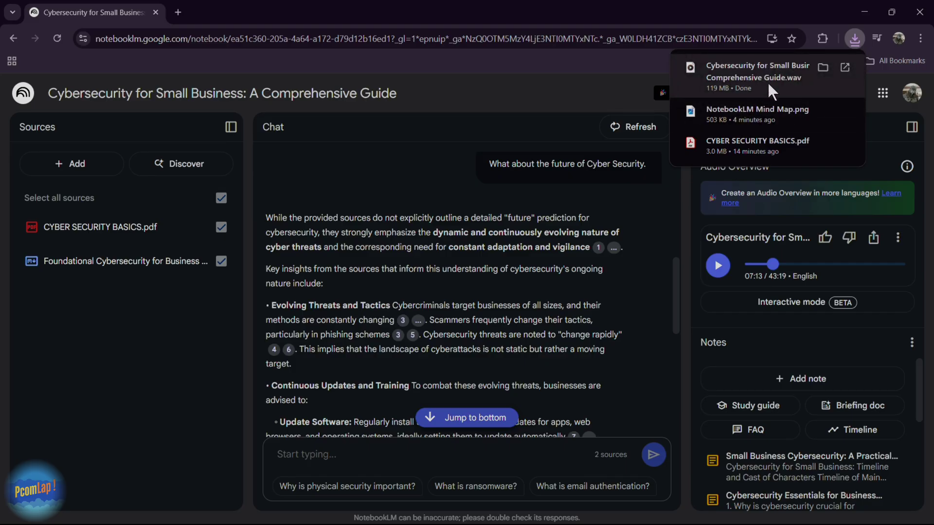
mouse_move(748, 72)
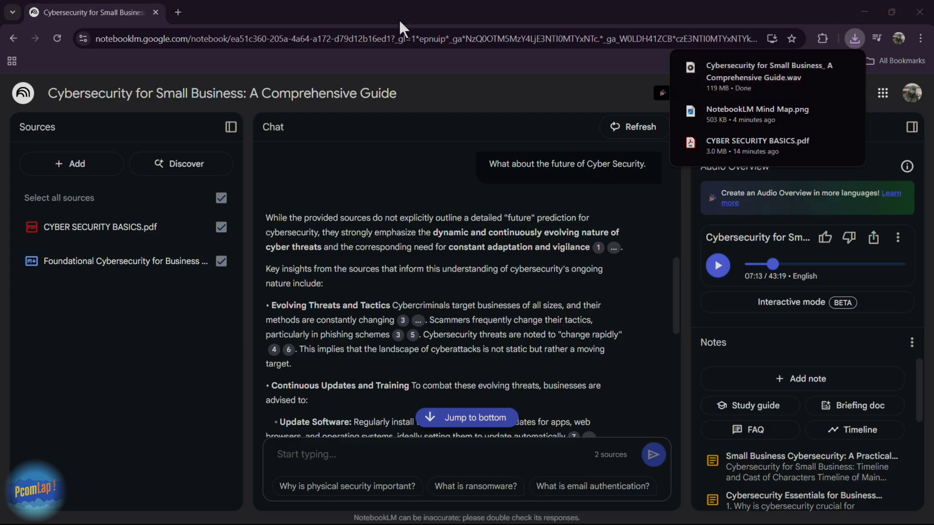
mouse_move(163, 390)
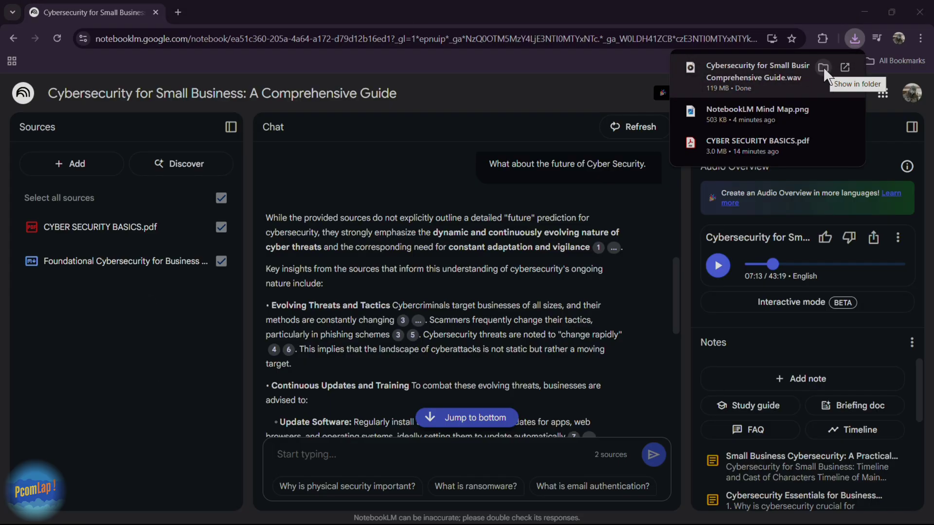
left_click(69, 347)
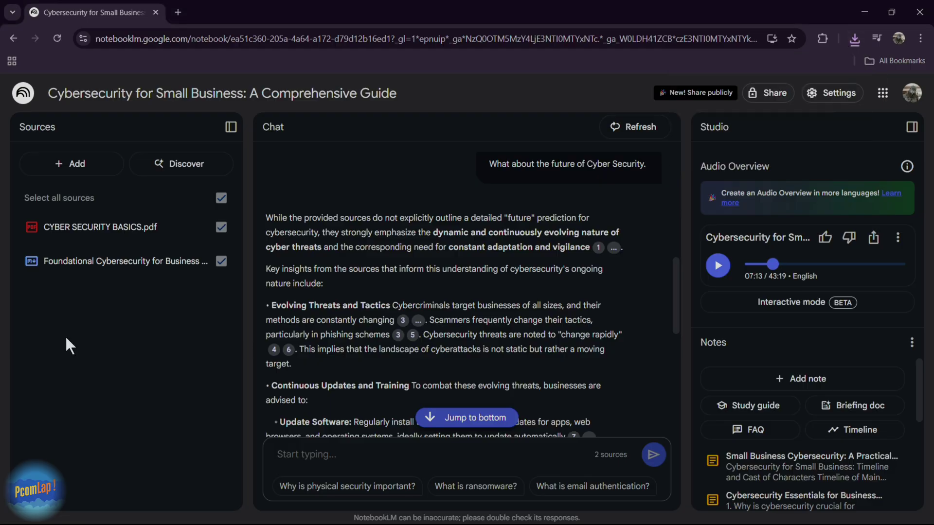
Step: Give the audio overview a thumbs-up rating
left_click(825, 237)
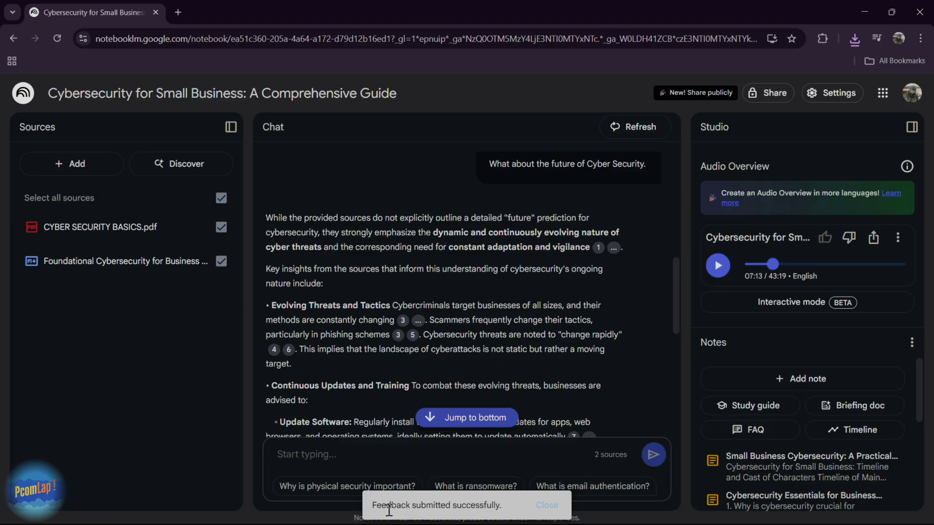
mouse_move(154, 373)
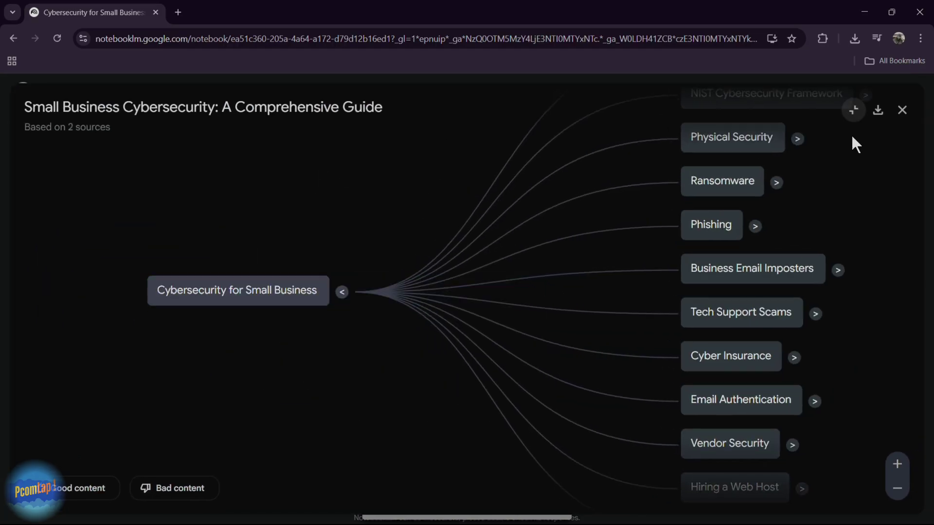
Step: Close the mind map, open the notebook's Share dialog, try Add people, then dismiss it
left_click(903, 111)
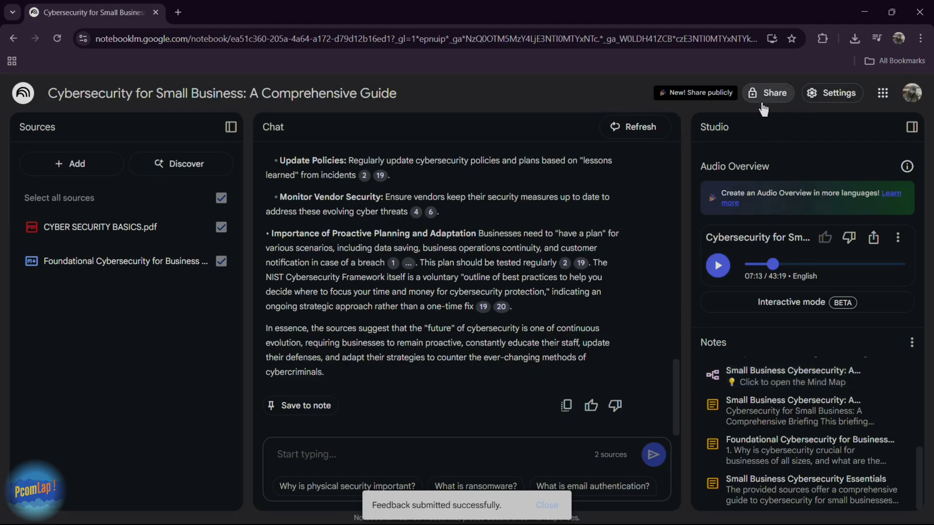
left_click(769, 93)
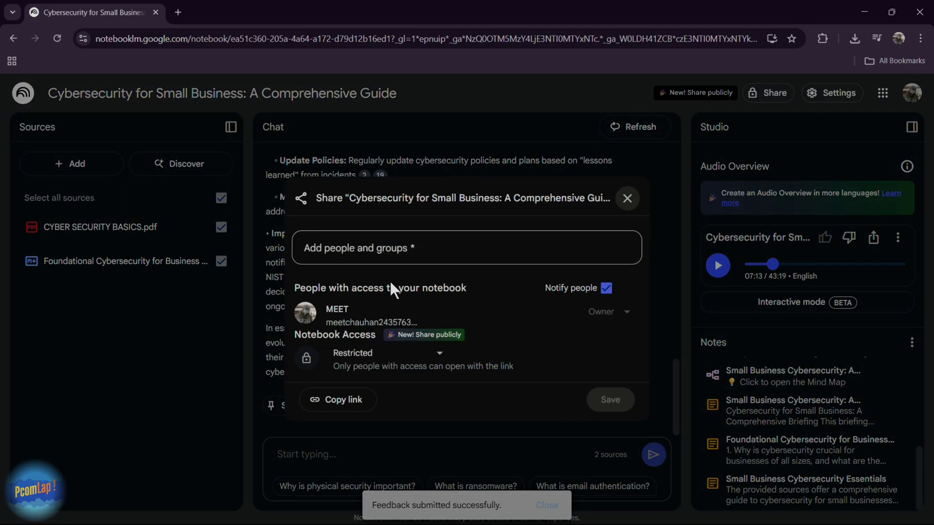
left_click(467, 248)
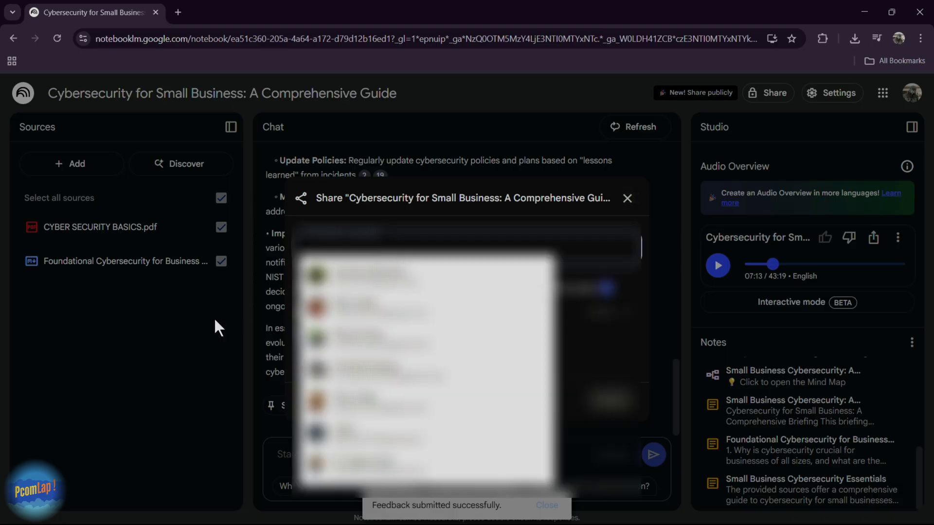
left_click(627, 199)
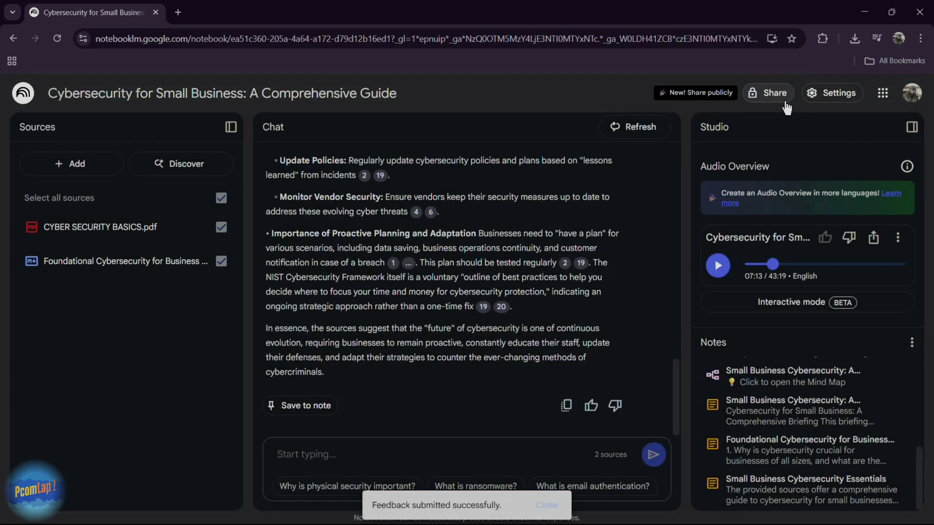
Step: Reopen and close the restricted-access Share dialog twice without saving changes
left_click(768, 92)
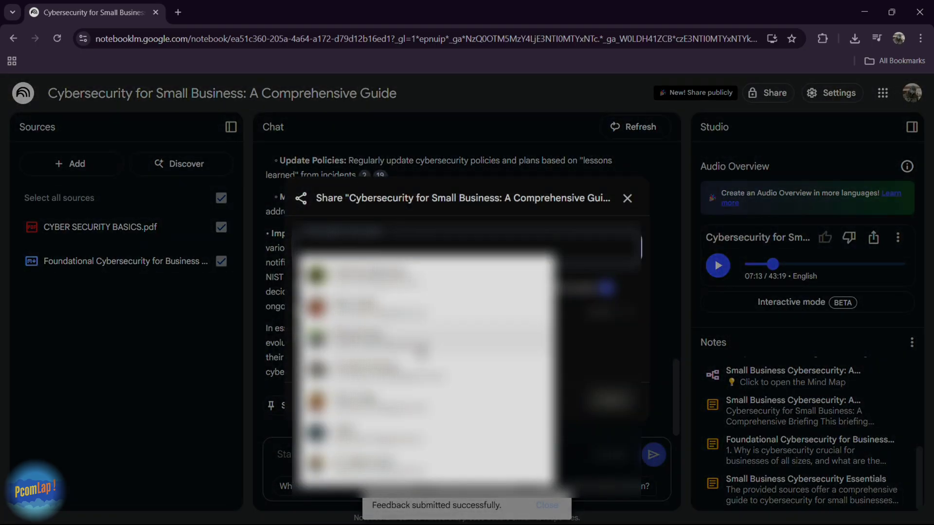
left_click(627, 198)
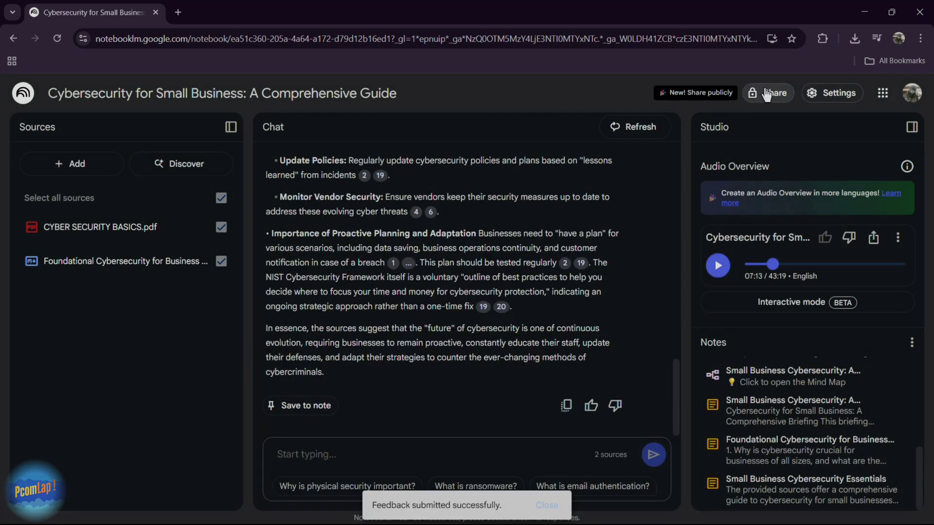
left_click(768, 93)
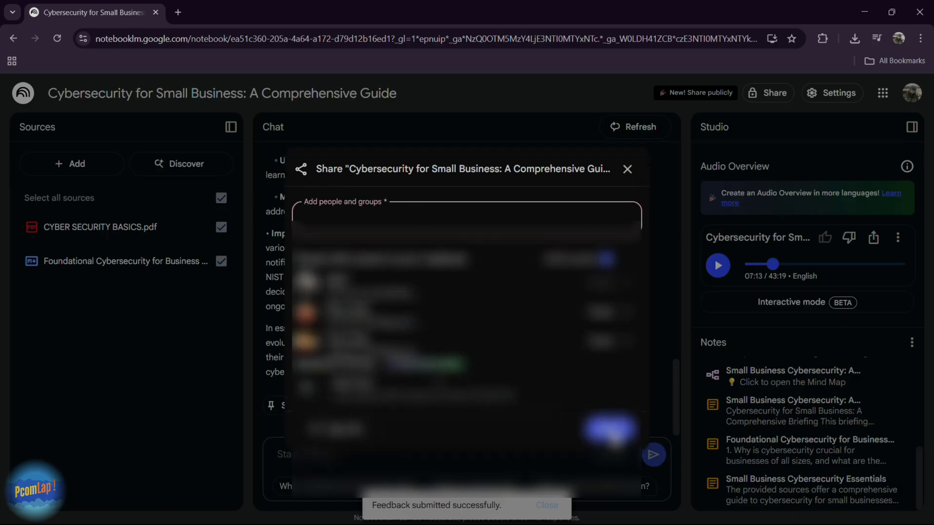
left_click(626, 170)
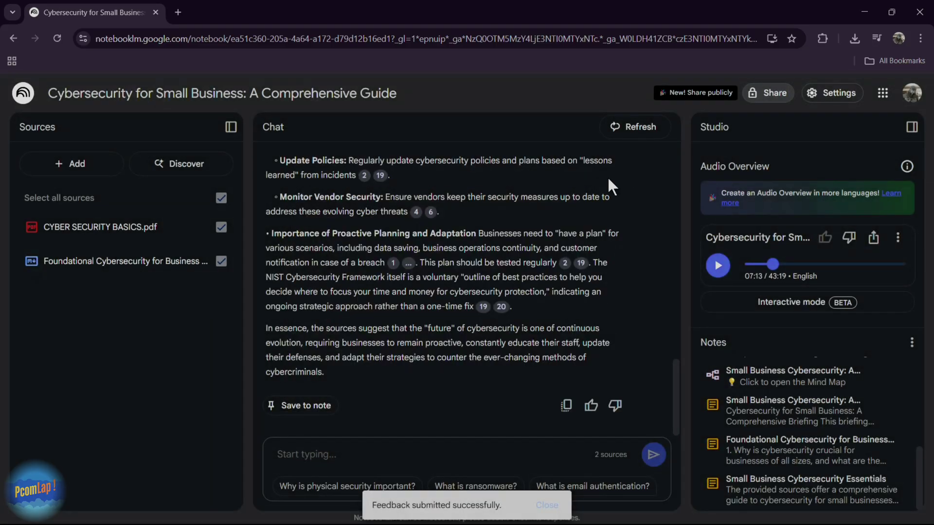